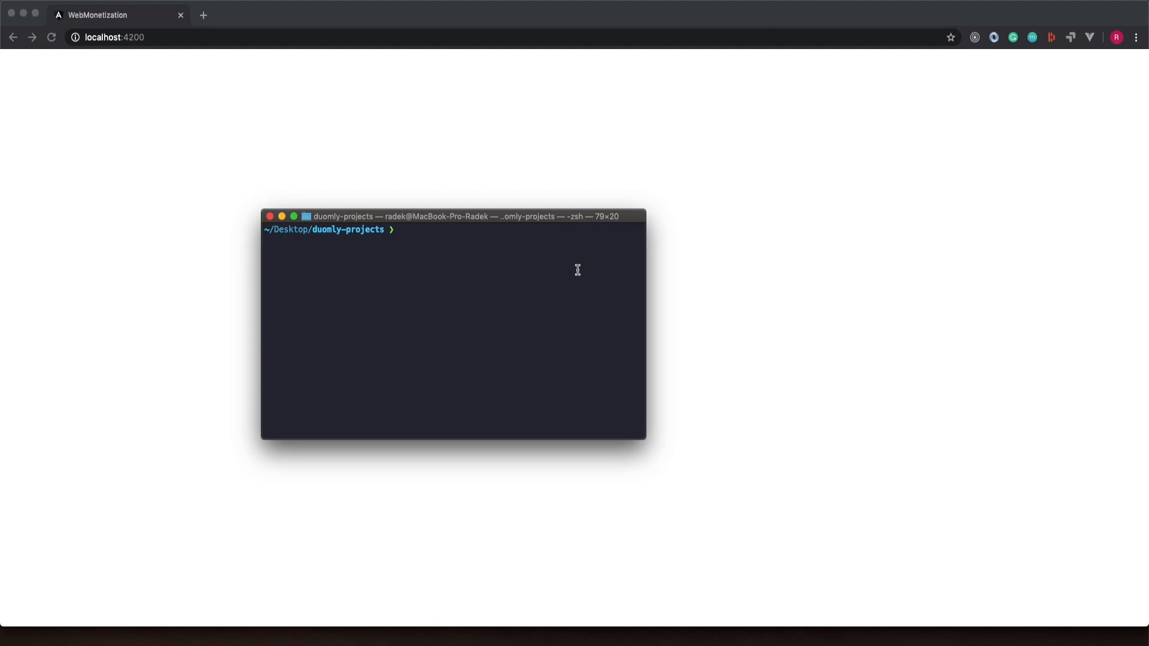
Step: Run 'ng new web-monetization' in the terminal to scaffold the Angular project
type("ng")
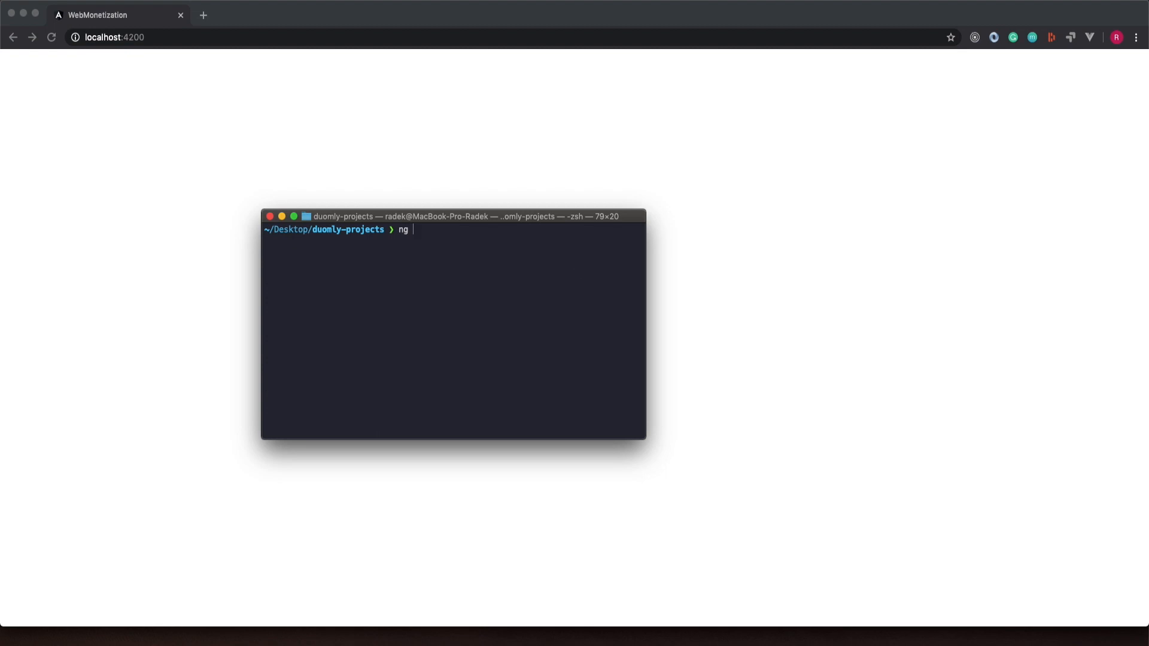
type("new web-")
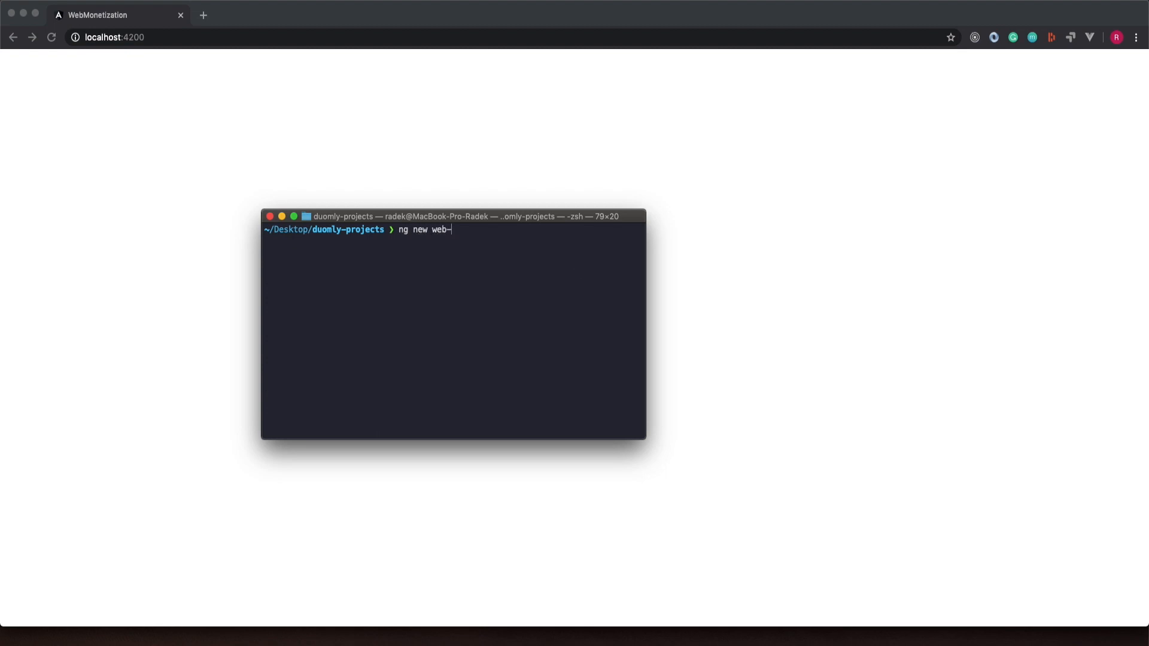
type("monetizati")
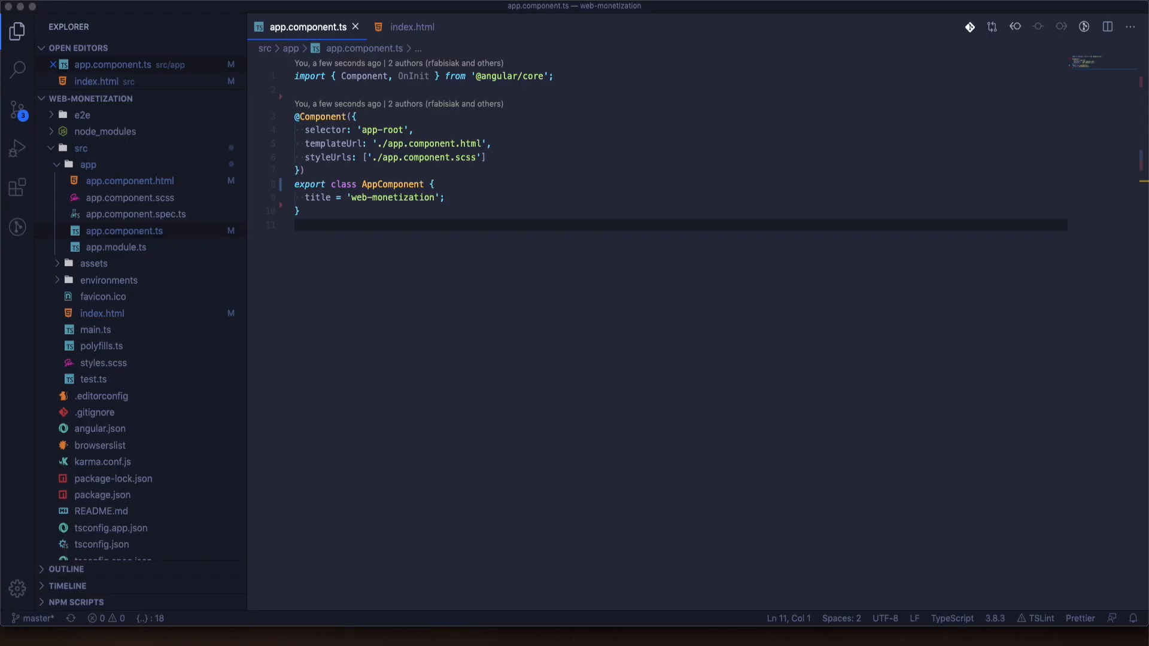
Step: Add a <meta name="monetization" content="..."/> tag to index.html's head
left_click(411, 28)
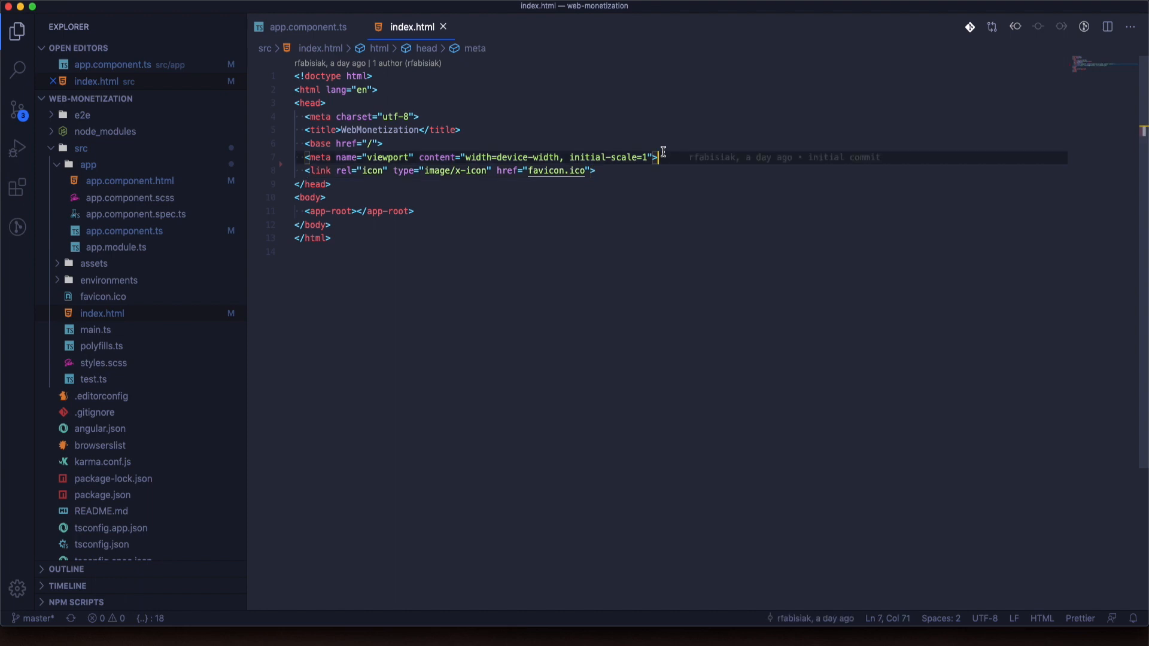
type("<")
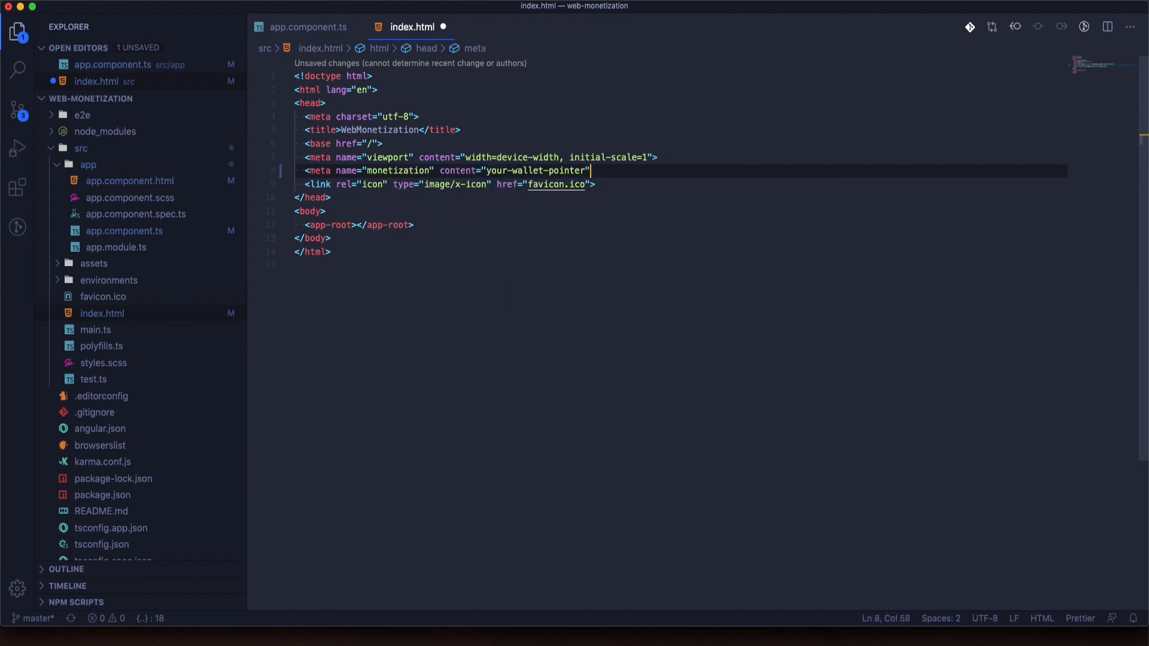
type("/>")
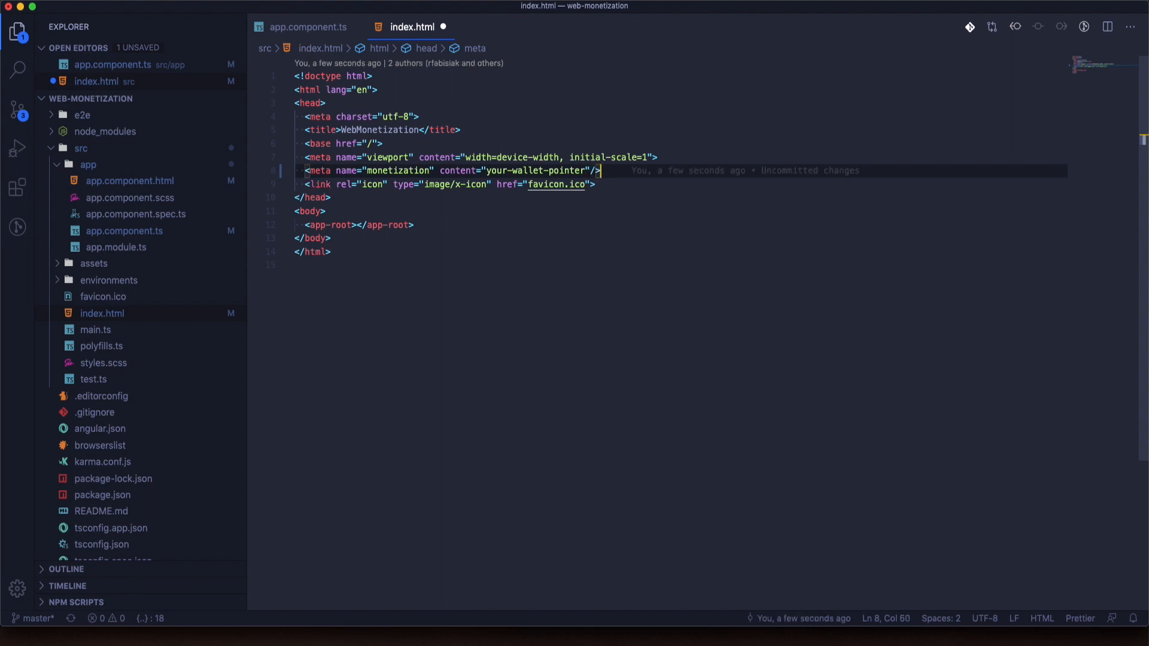
Step: Replace the placeholder content with the $twitter.xrptipbot.com wallet payment pointer
double_click(496, 172)
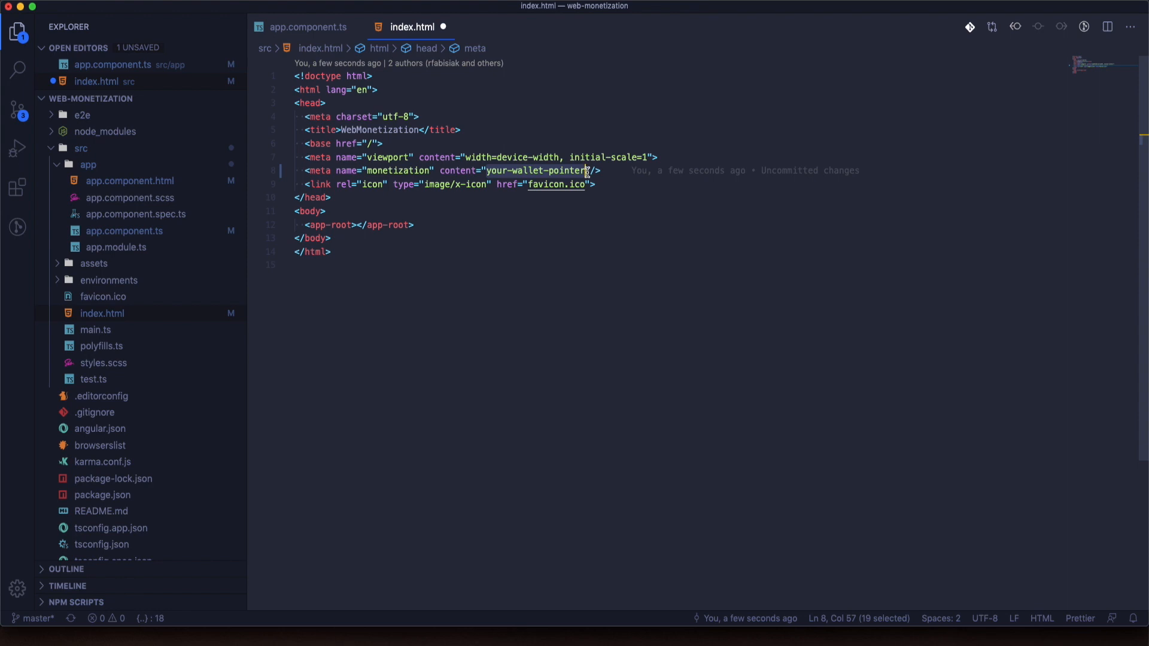
type("$")
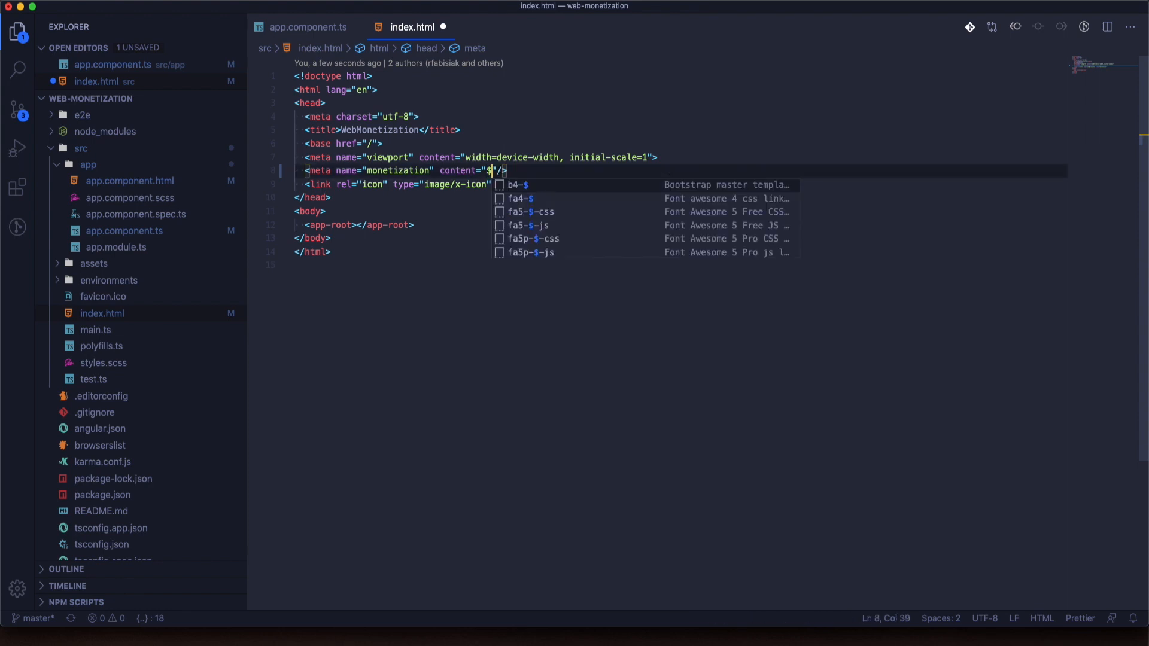
type("twitter")
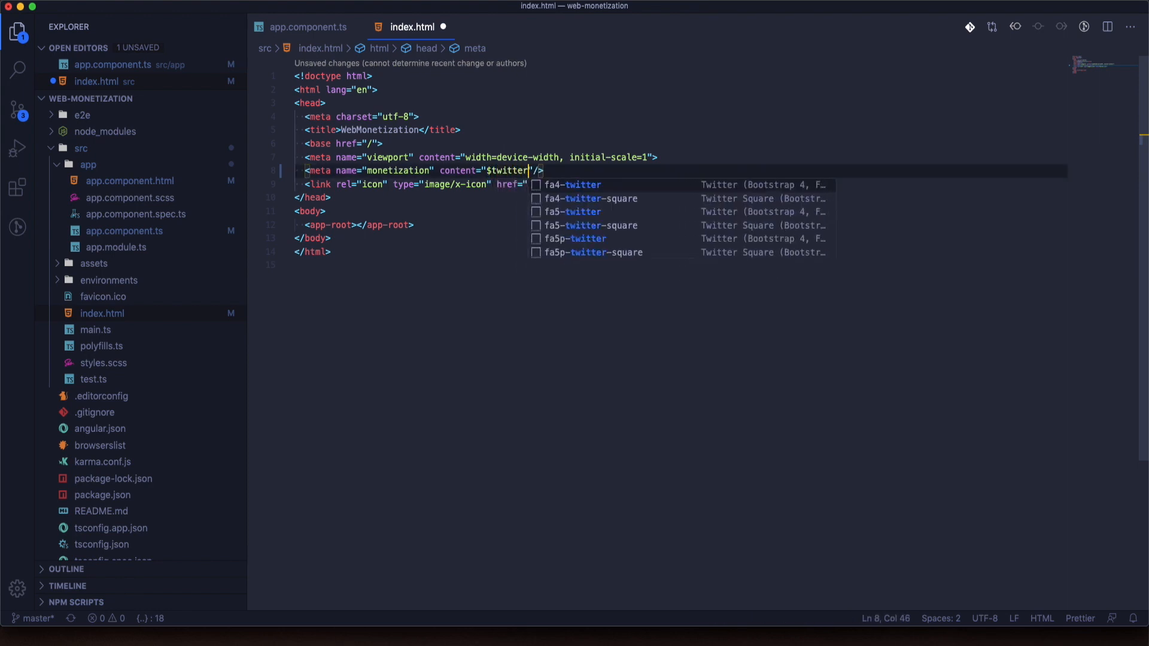
type(".xrptibb")
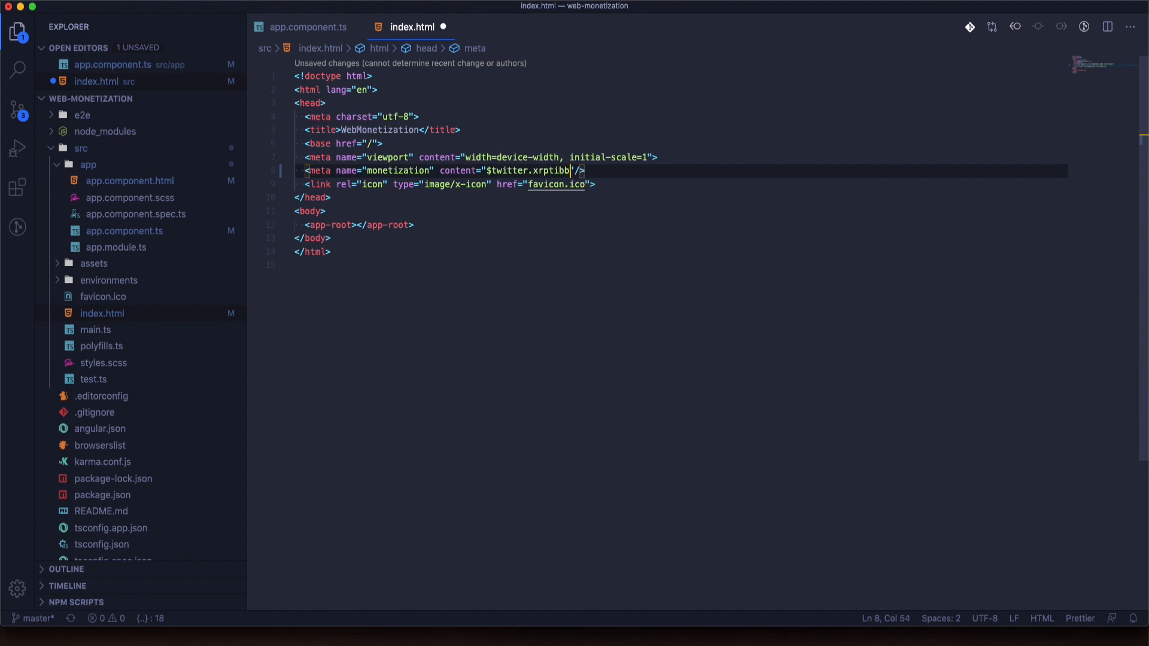
type("ot.co")
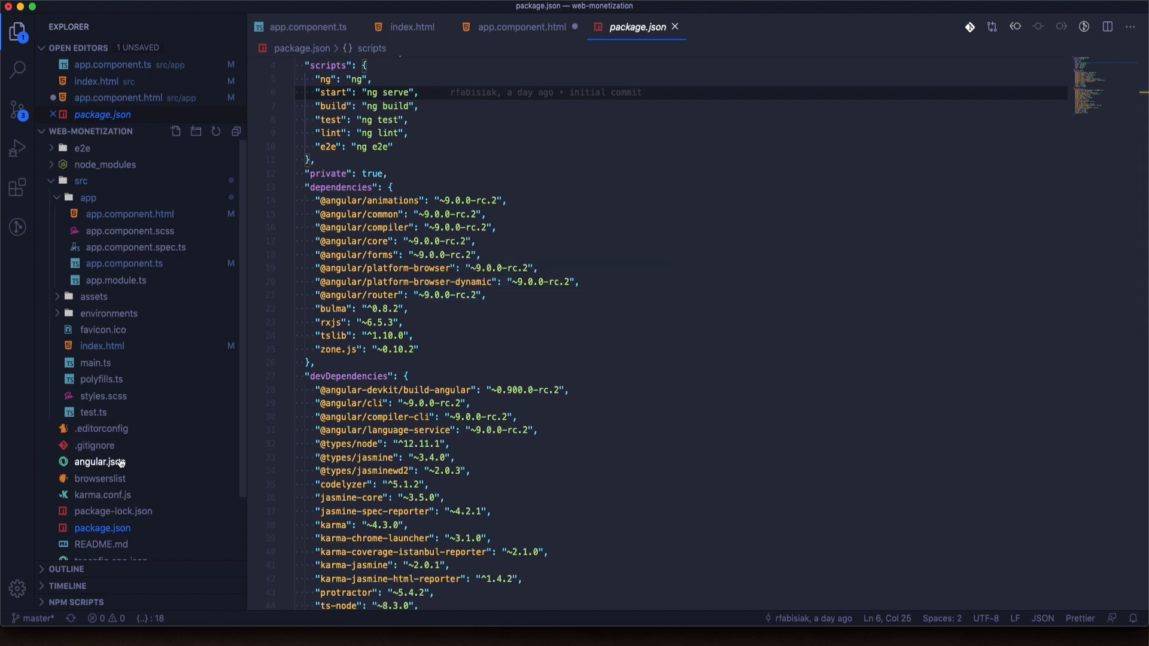
Step: Review angular.json before emptying the app.component.html template
left_click(99, 462)
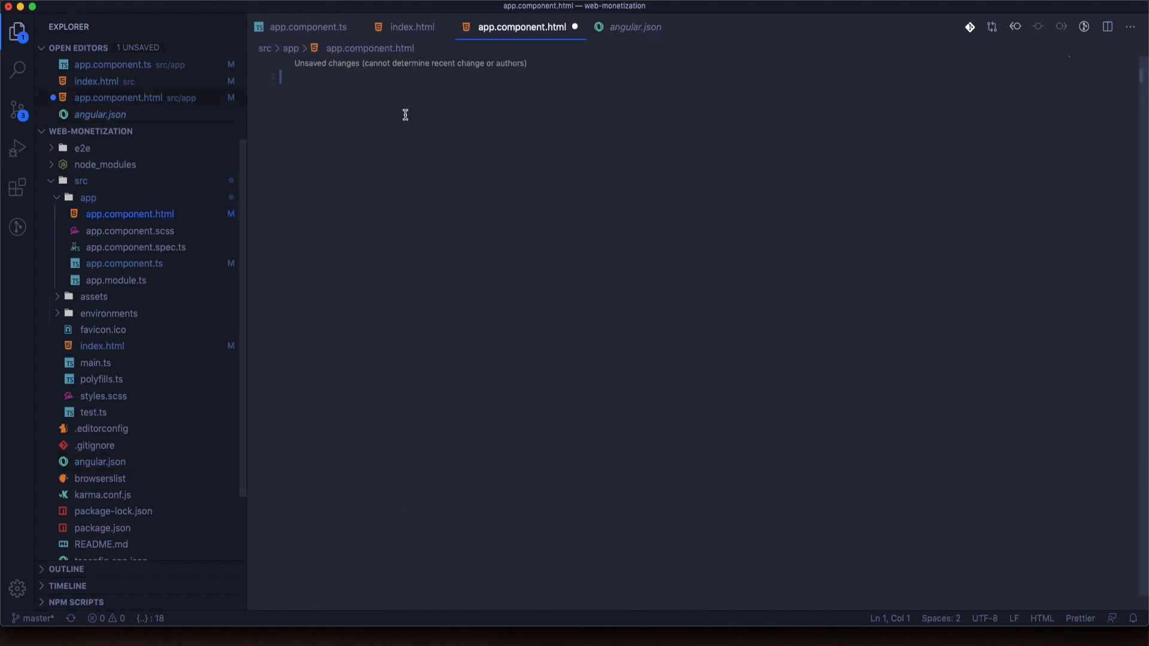
Step: Write a section with a container div and an h1 title reading 'Some coding tutorial'
type("<section class")
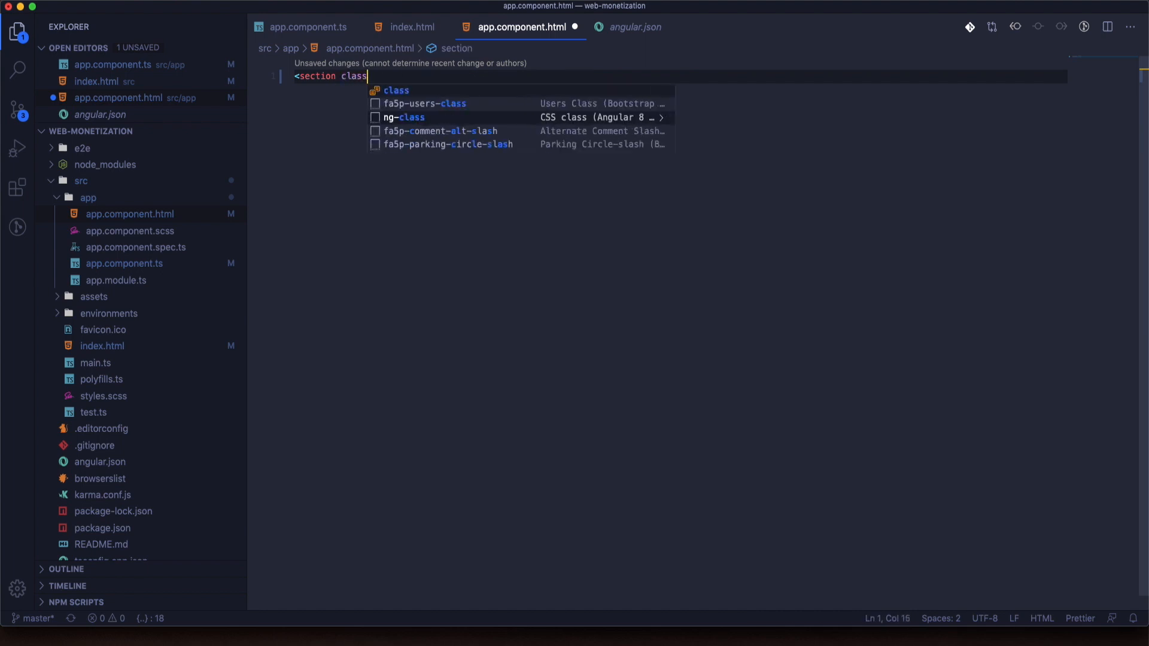
type("=\"section>")
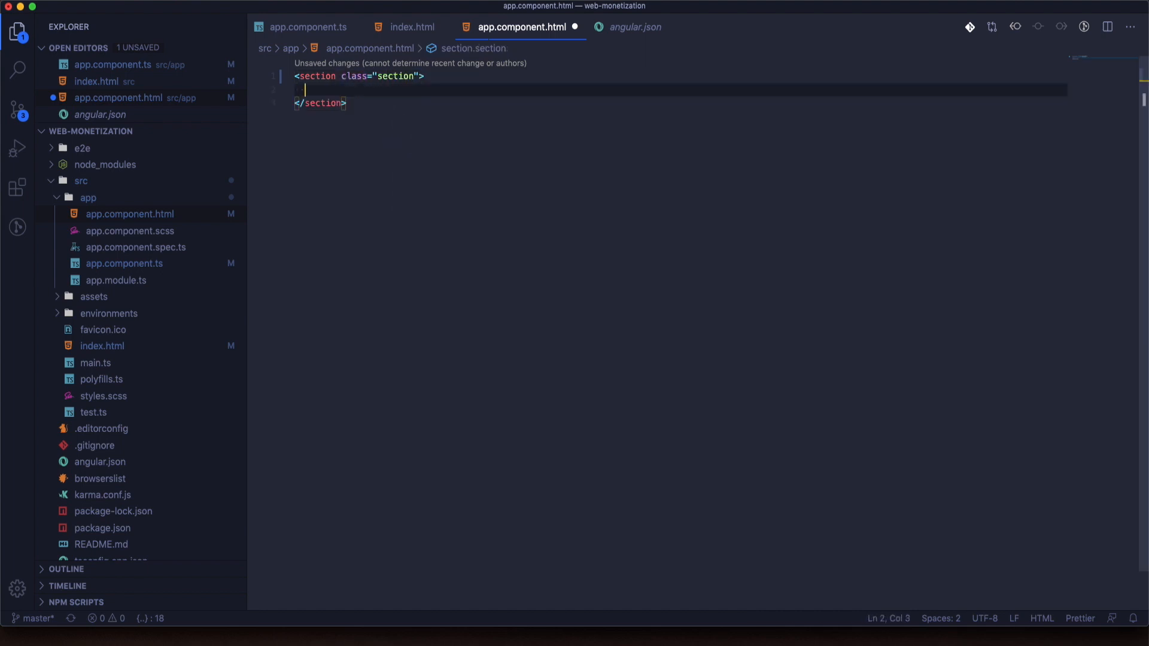
type("<div")
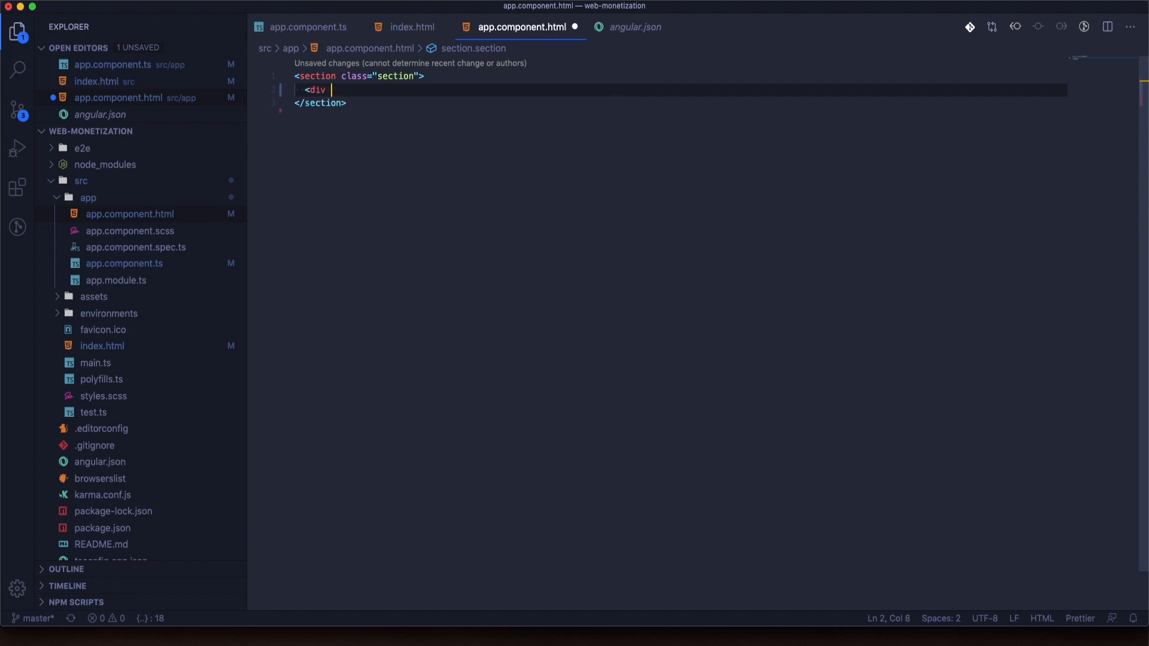
type("class=\"conte")
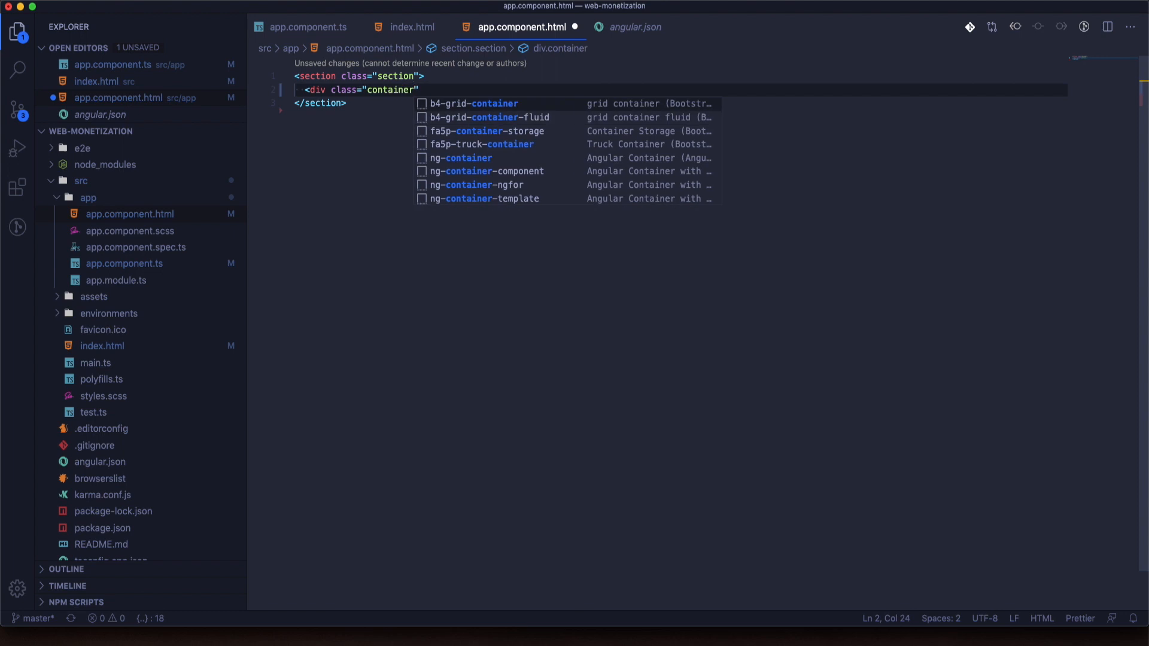
type("<")
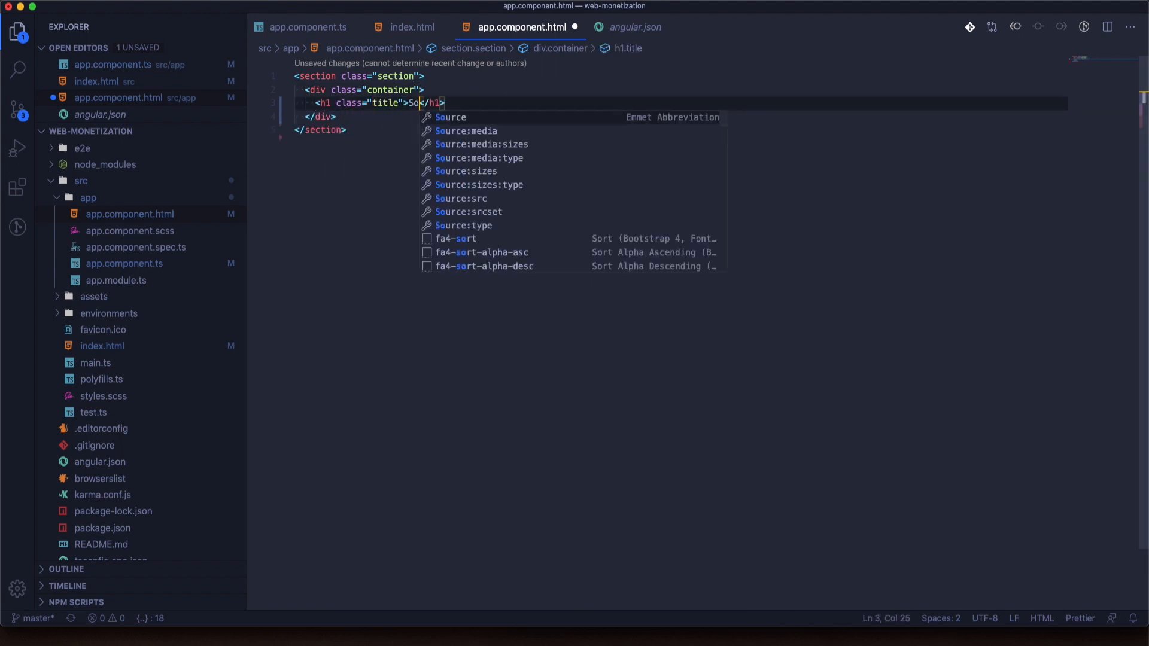
type("me coding tutorial")
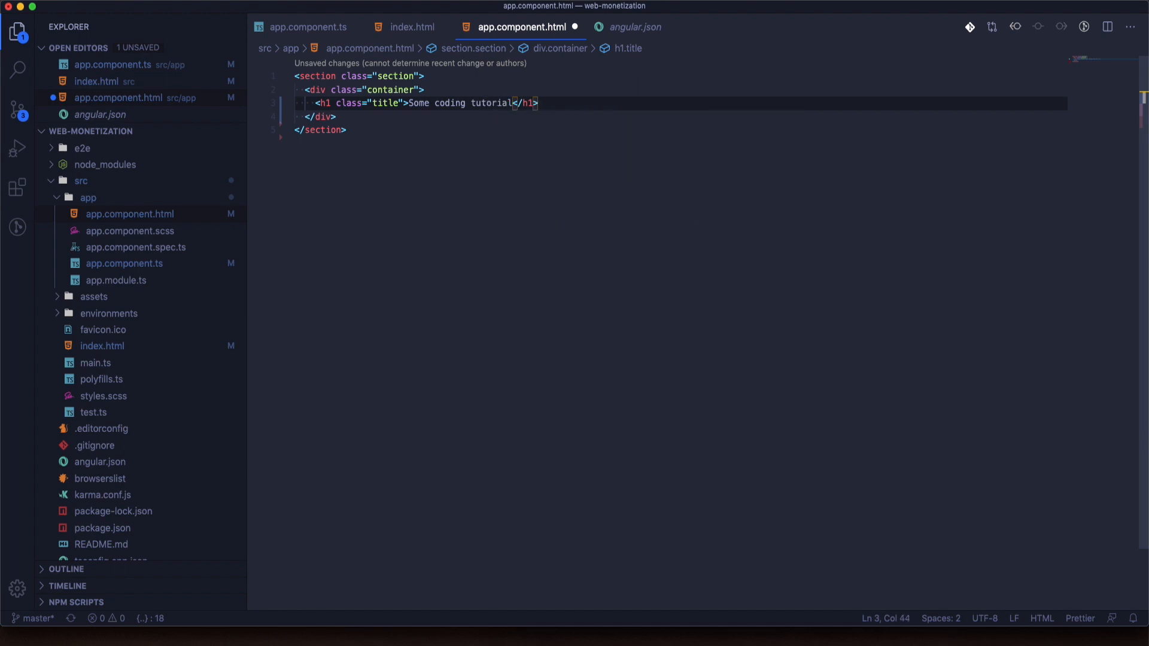
key("Enter")
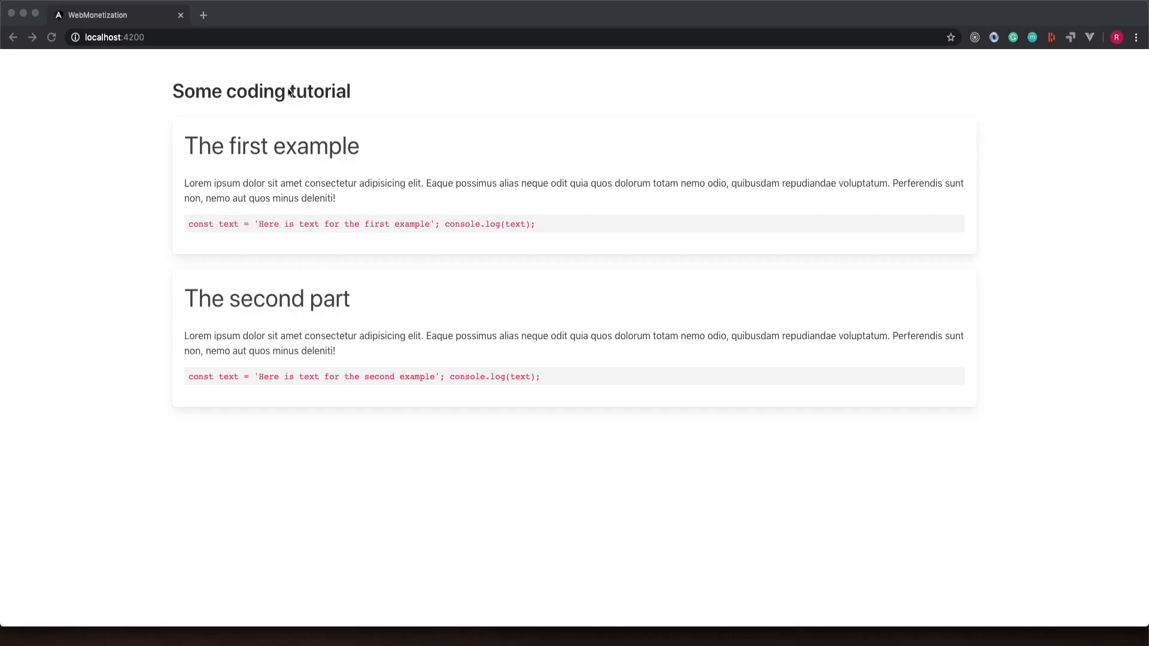
mouse_move(752, 288)
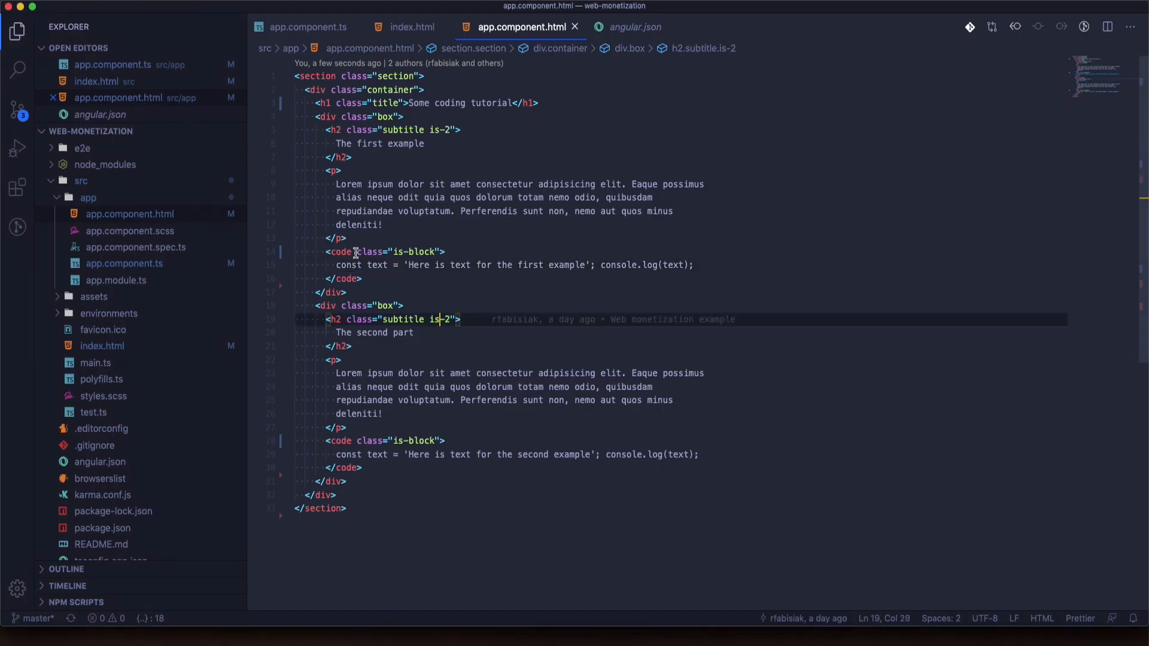
Step: Add *ngIf="monetized" to the code blocks and a 'Simulate payment' button bound to pay()
type("*ngIf=\"monetized\"")
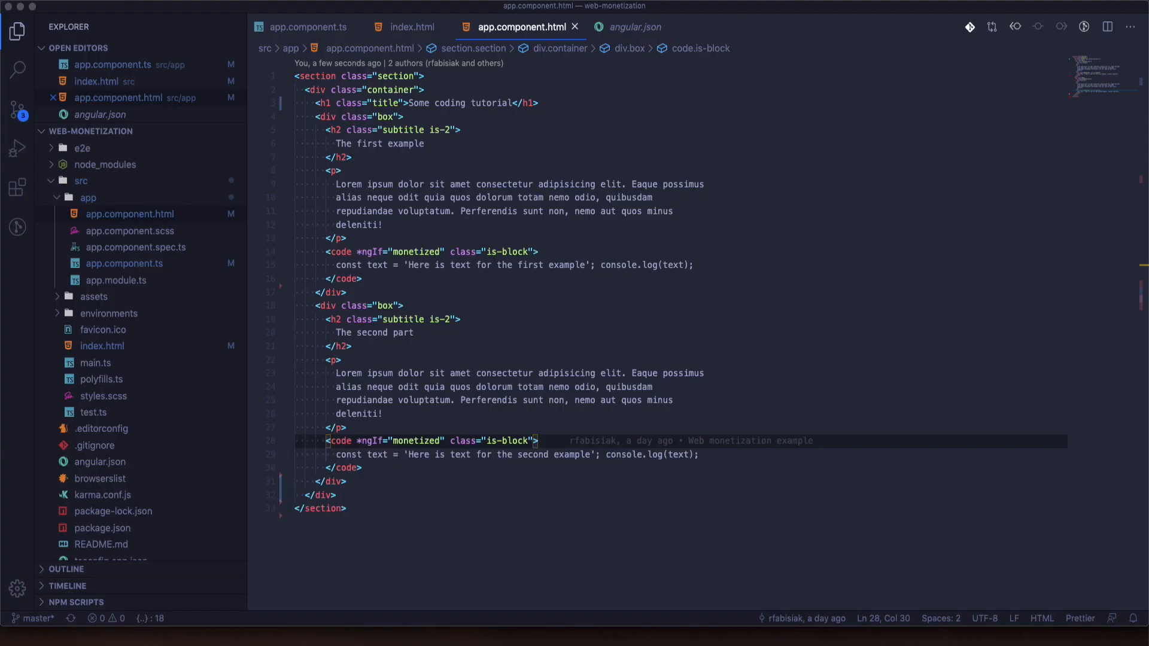
mouse_move(386, 280)
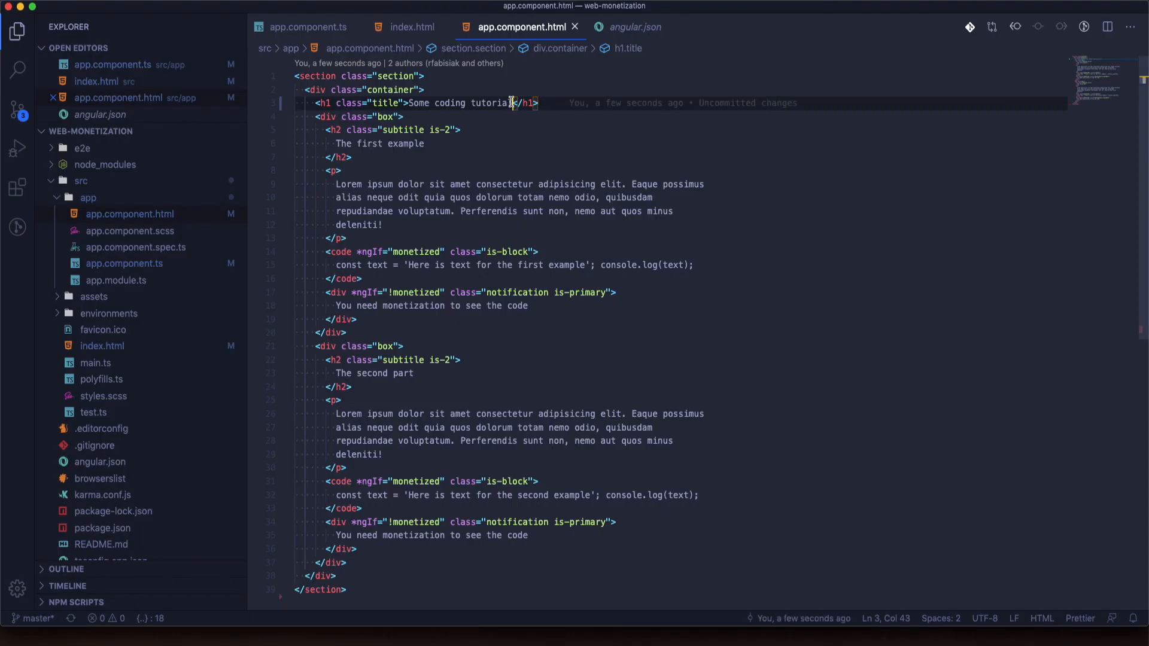
type("<button class=\"button is-link\" (click)=\"pay()\">Simulate payment</button>")
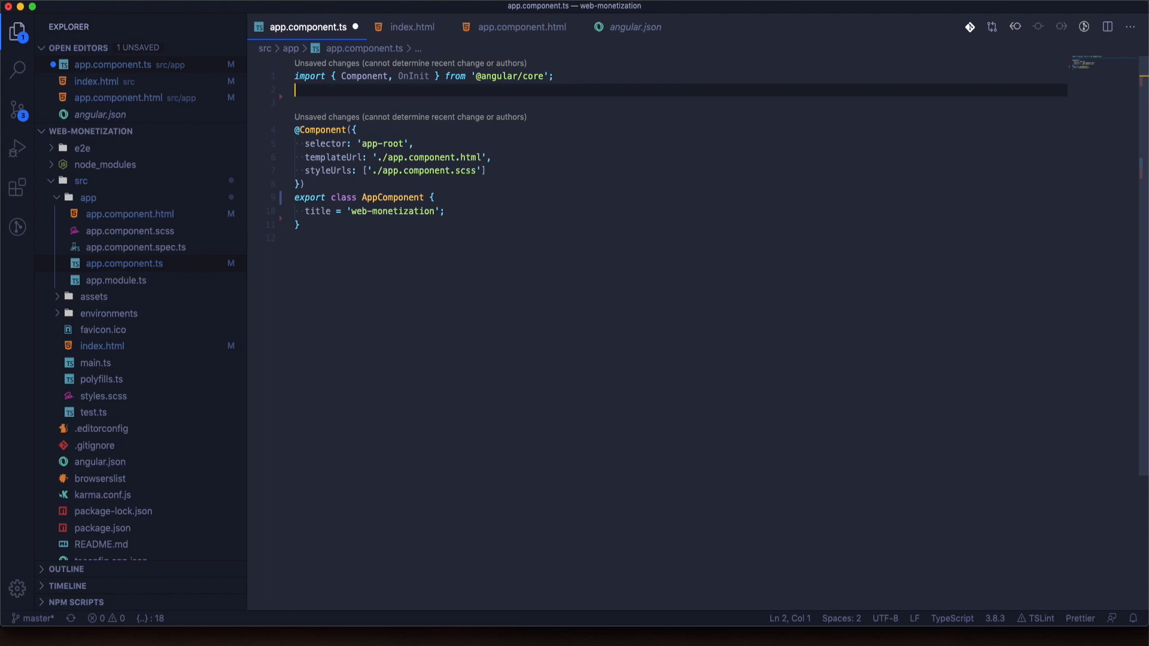
Step: Declare a global Document interface with an optional monetization?: any property
type("c")
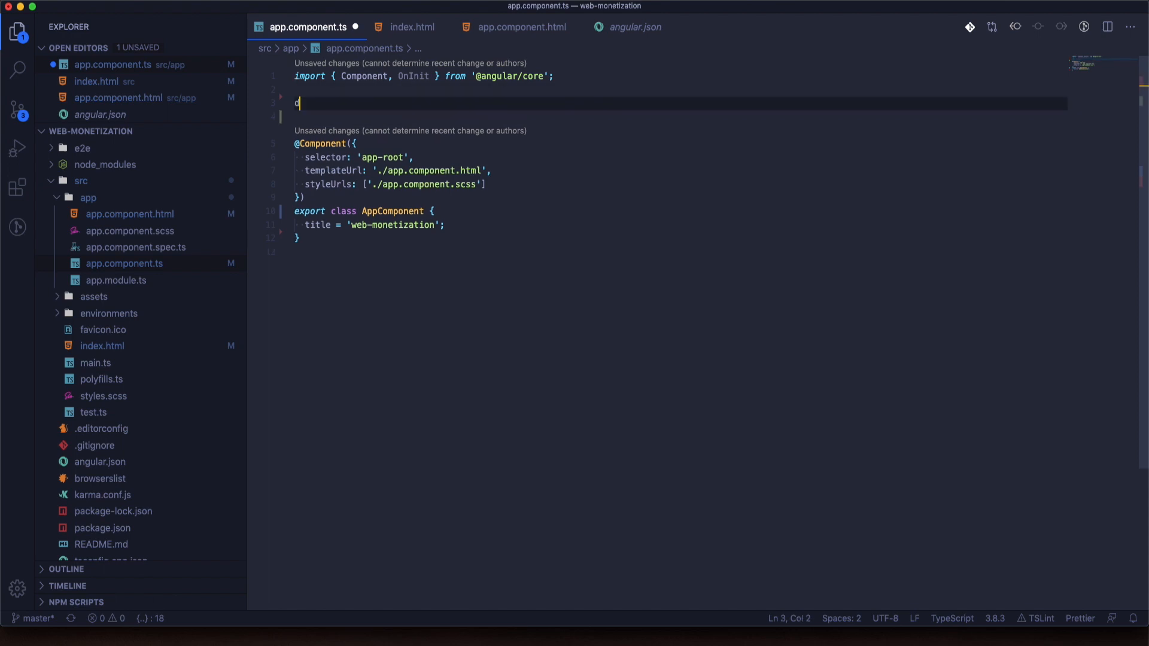
type("declare globa {}")
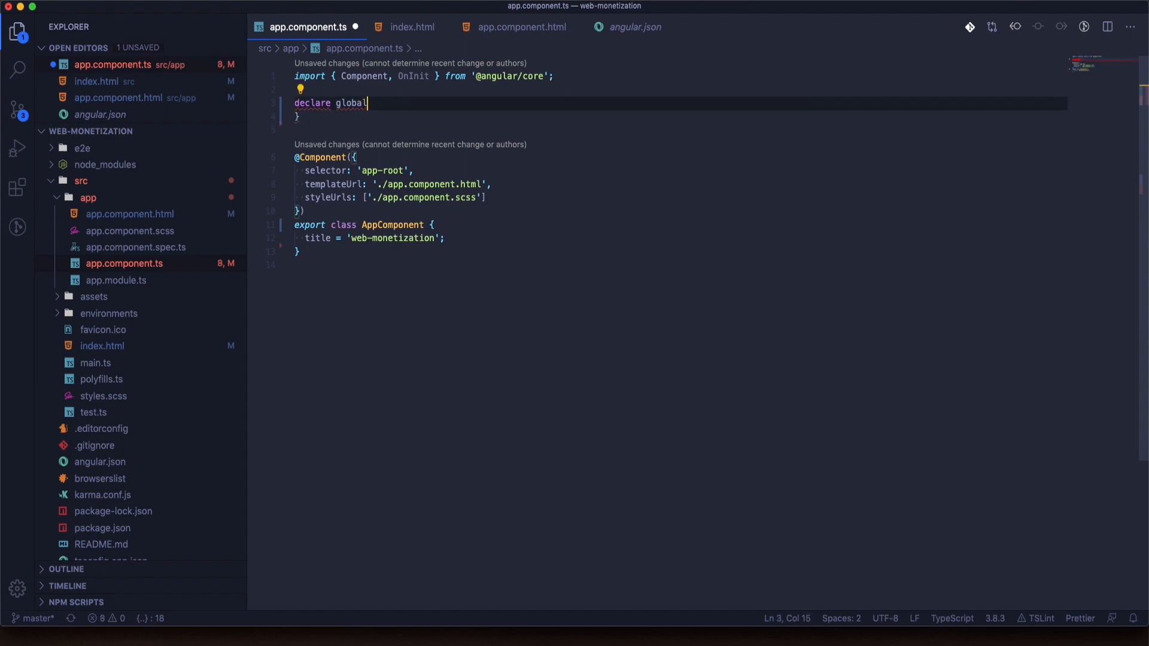
type("{")
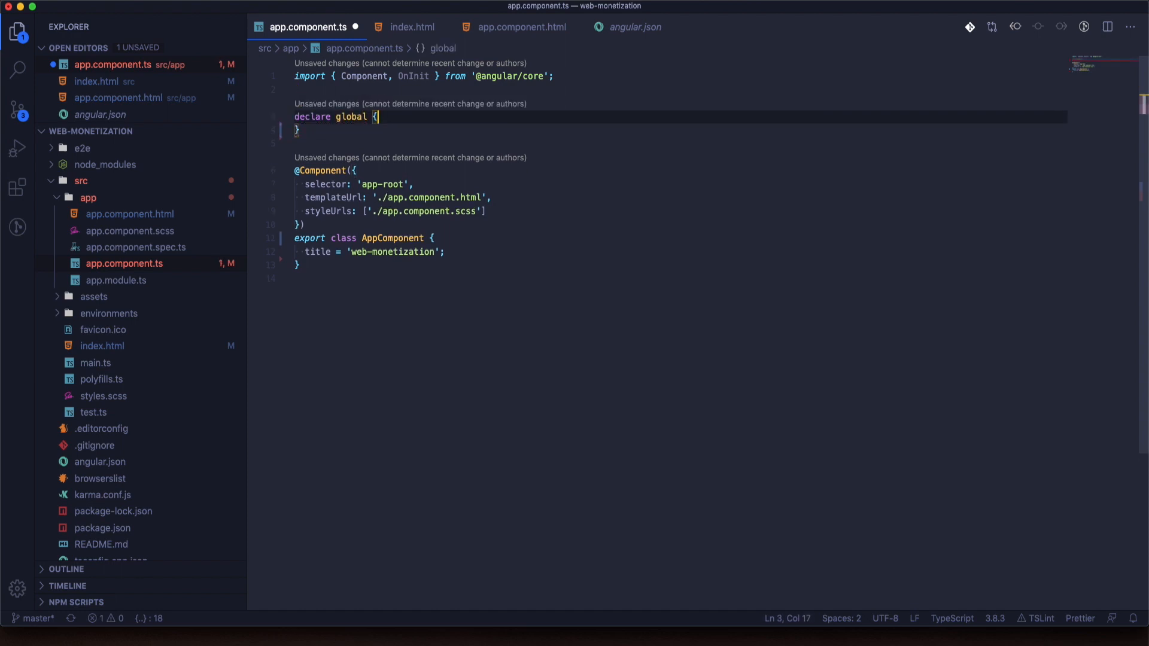
key("Enter")
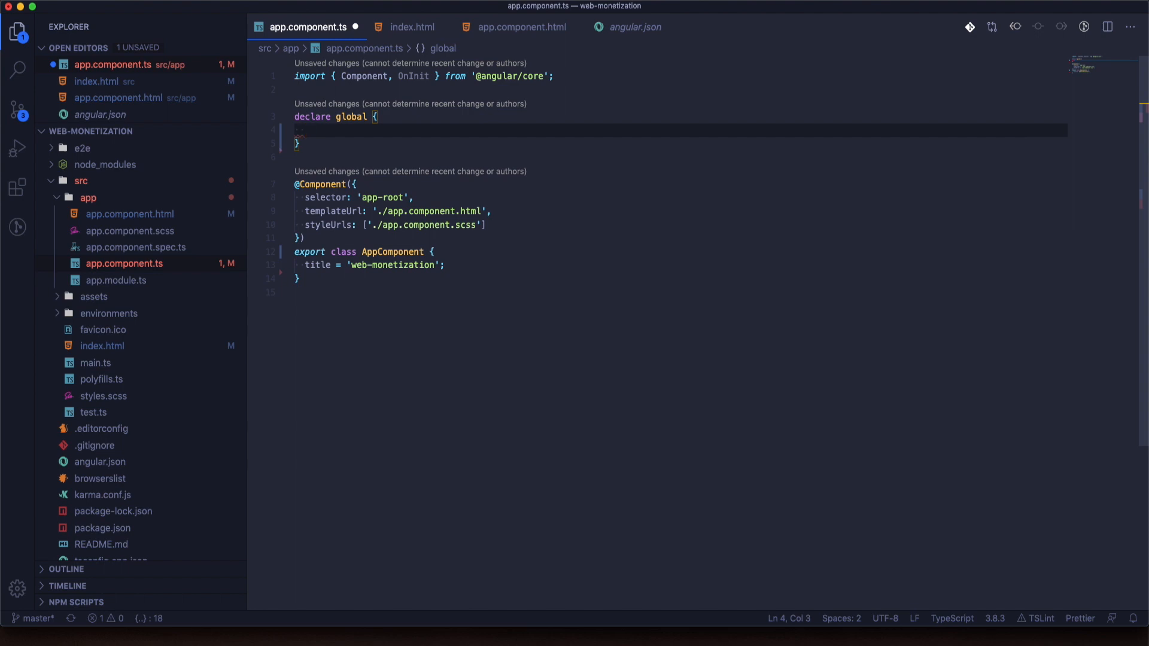
type("interface Document {")
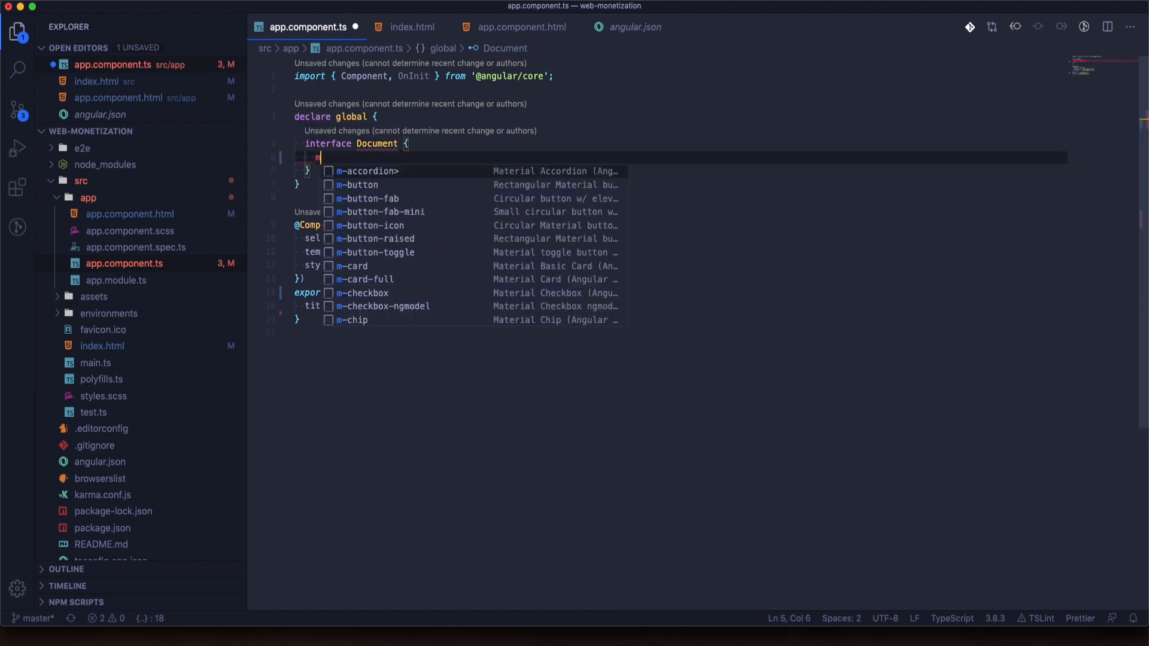
type("onetization?:")
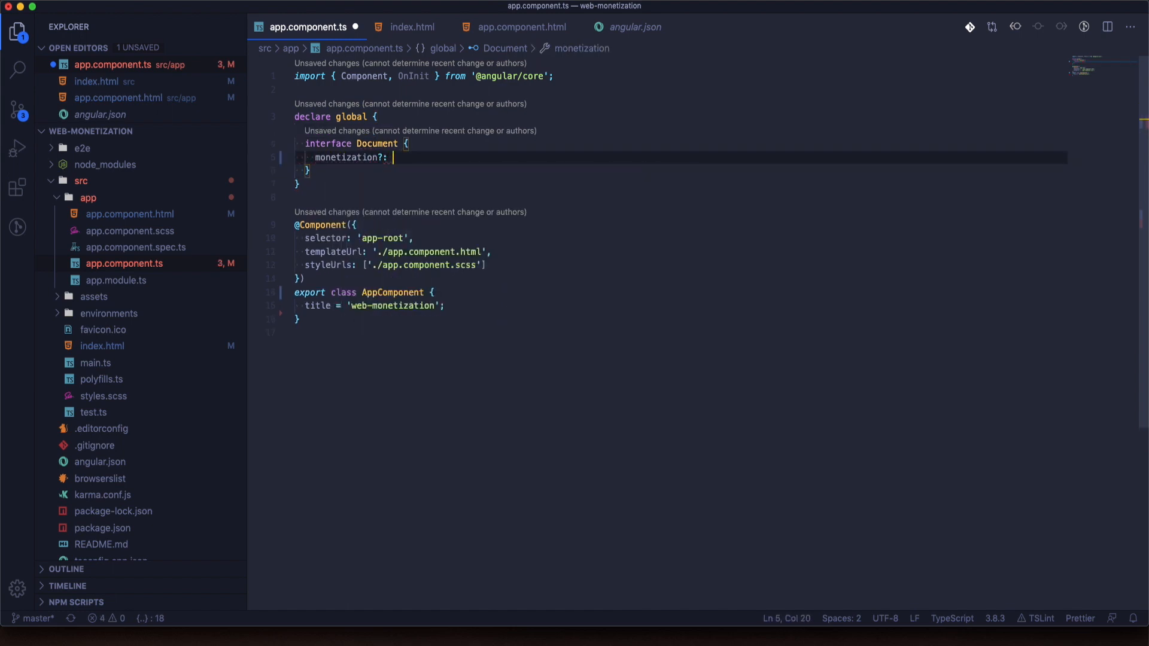
type("any;")
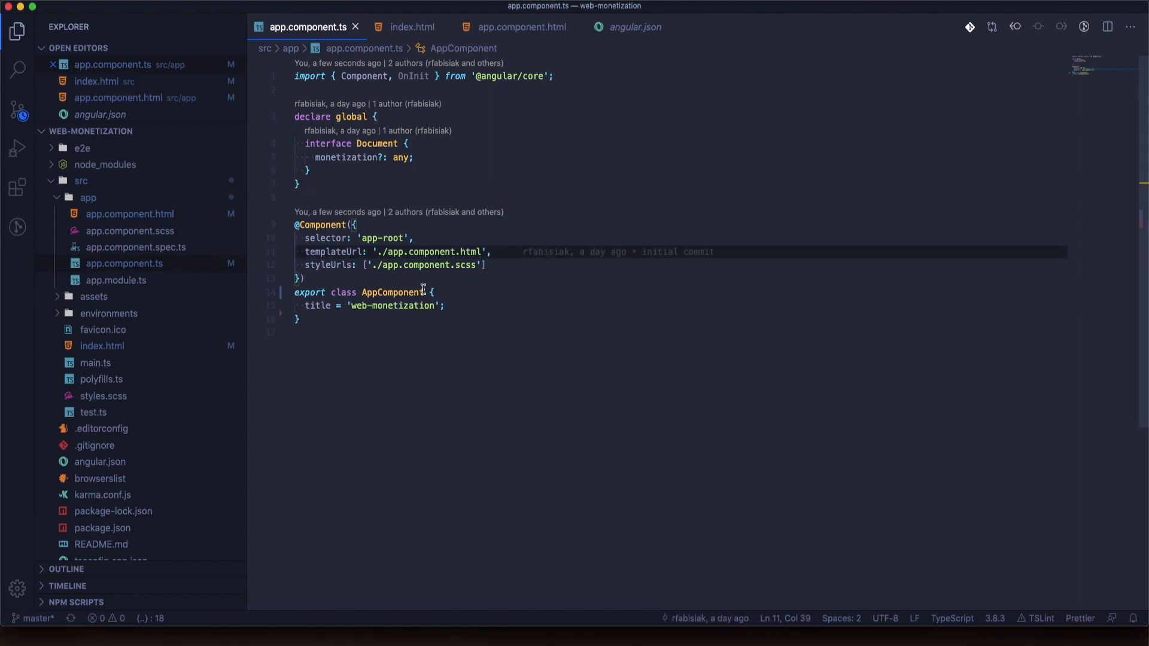
Step: Make AppComponent implement OnInit and add a monetized = false flag
type("implements OnIni")
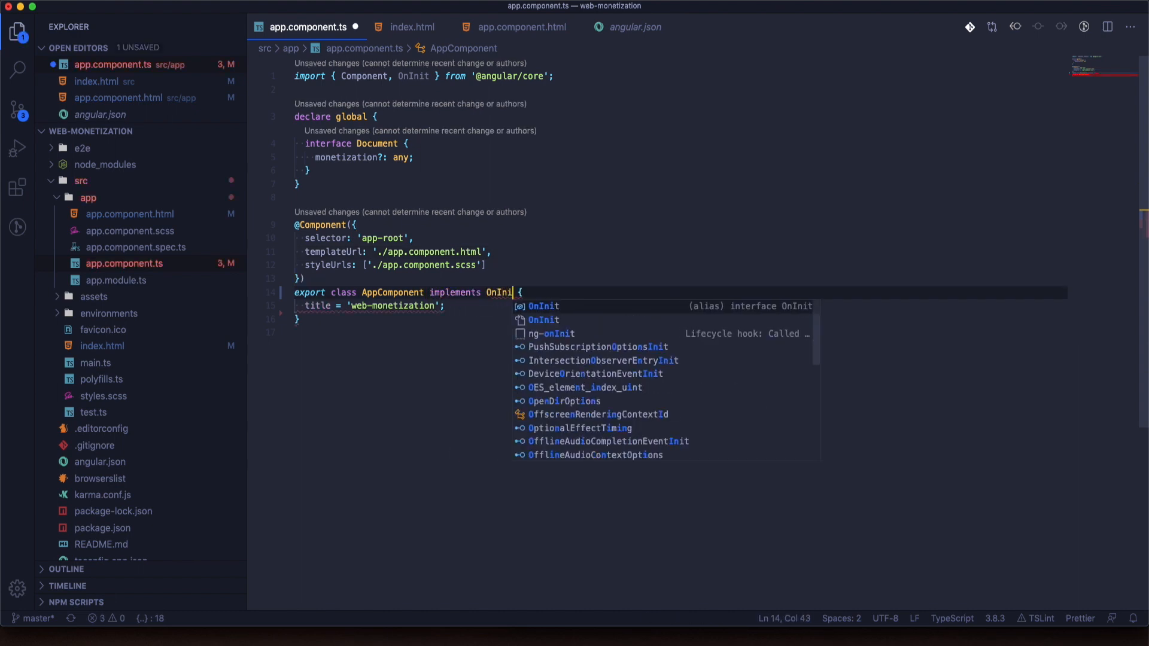
type("t")
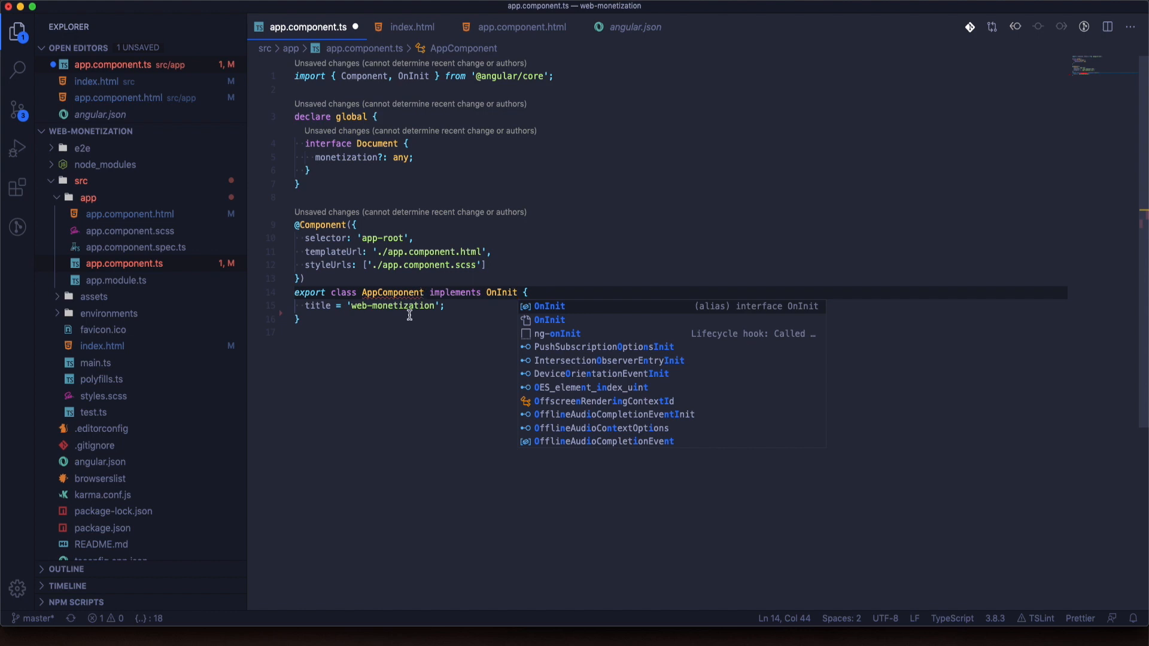
type("mon")
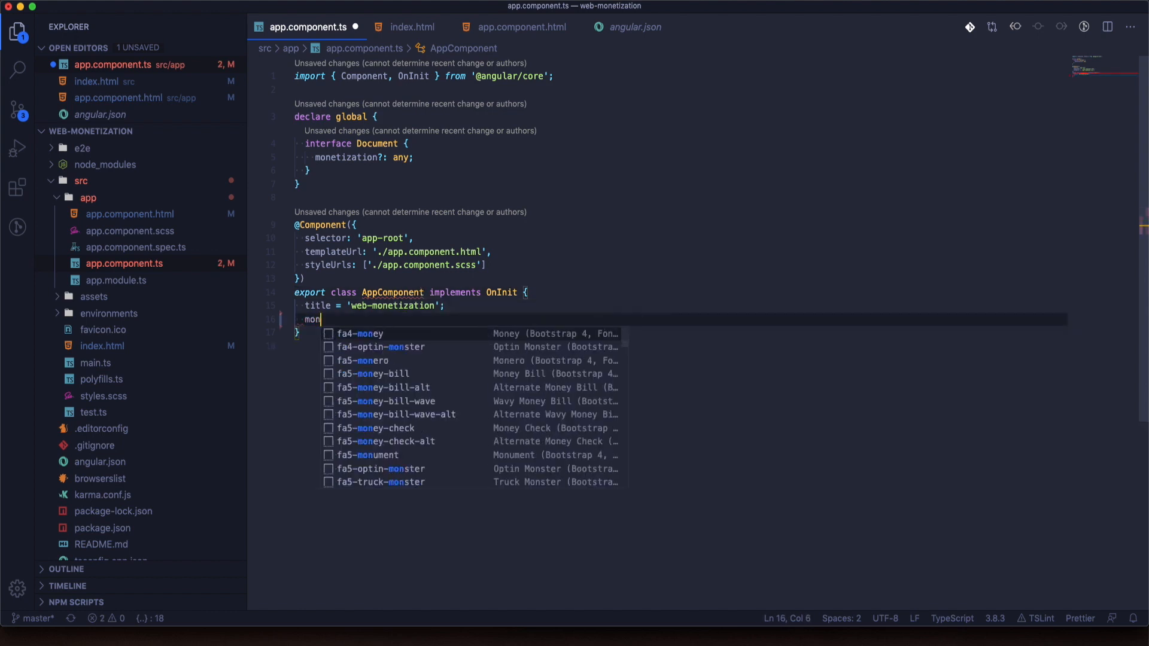
type("etized =")
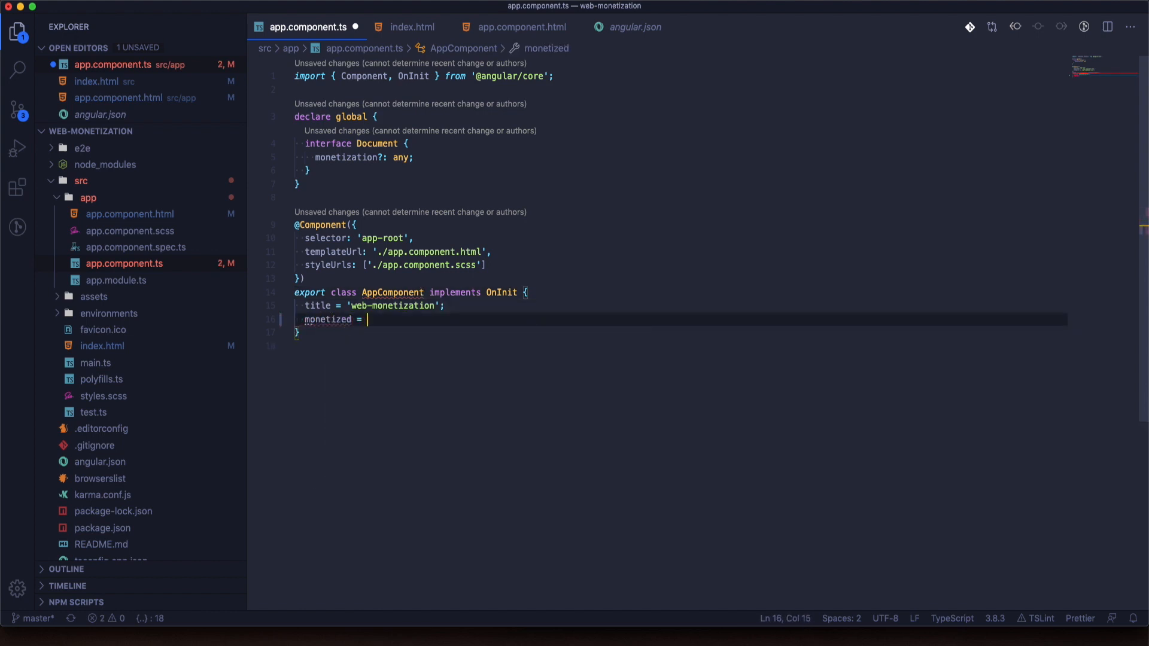
type("false;")
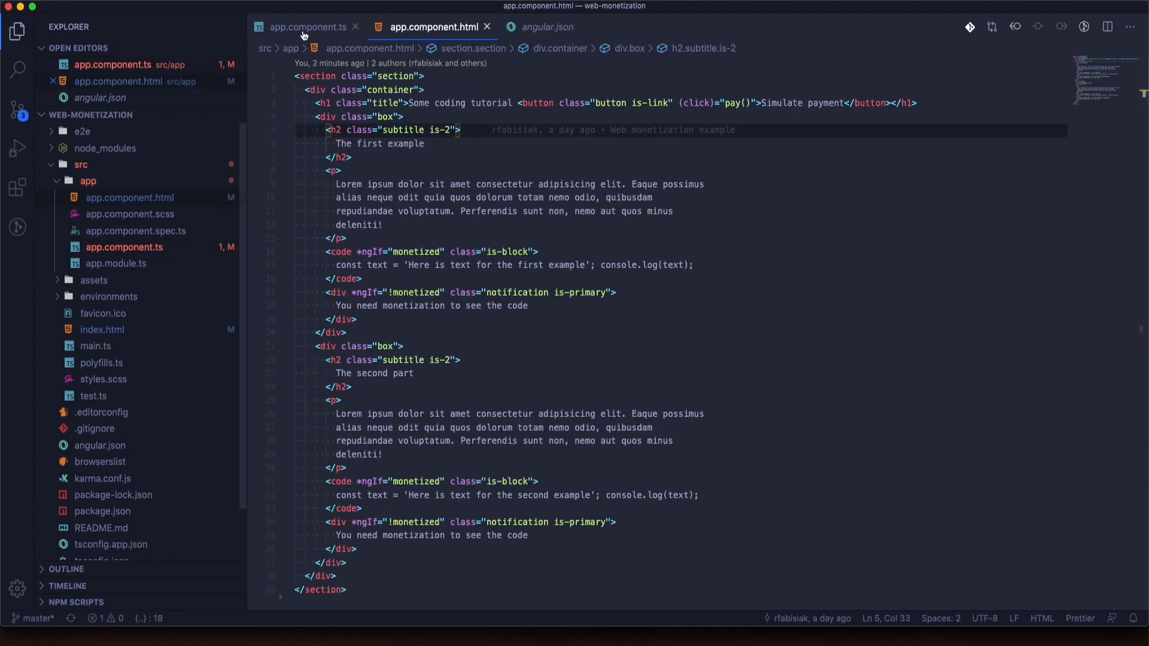
left_click(307, 28)
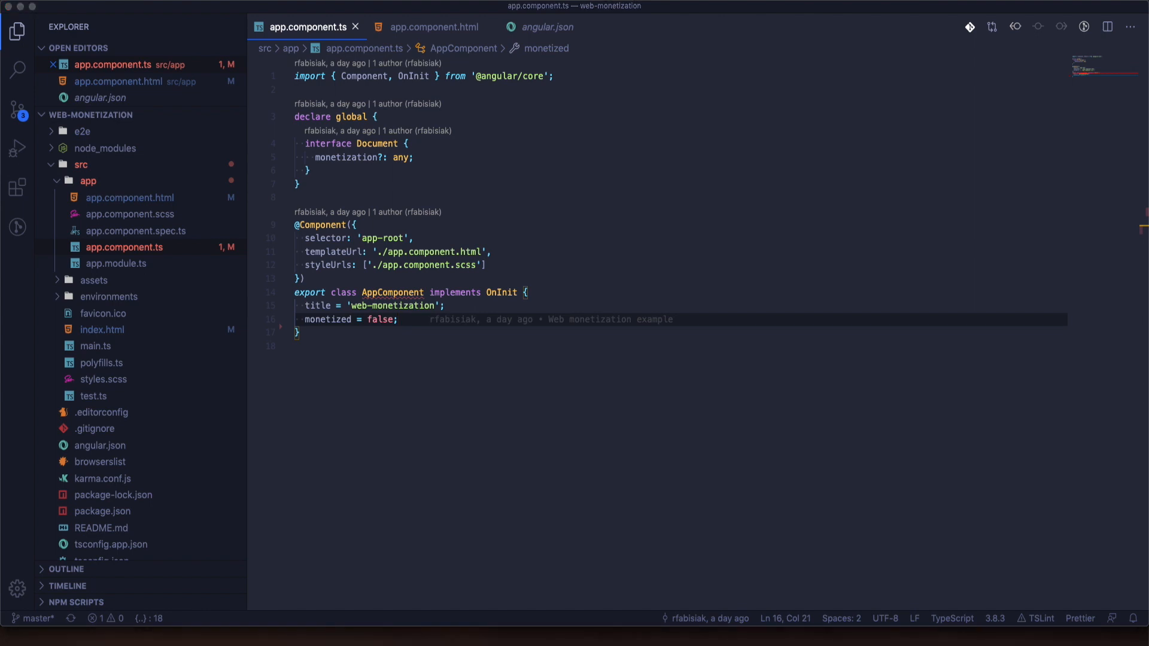
Step: Start ngOnInit with an if (document.monetization) guard block
type("ng")
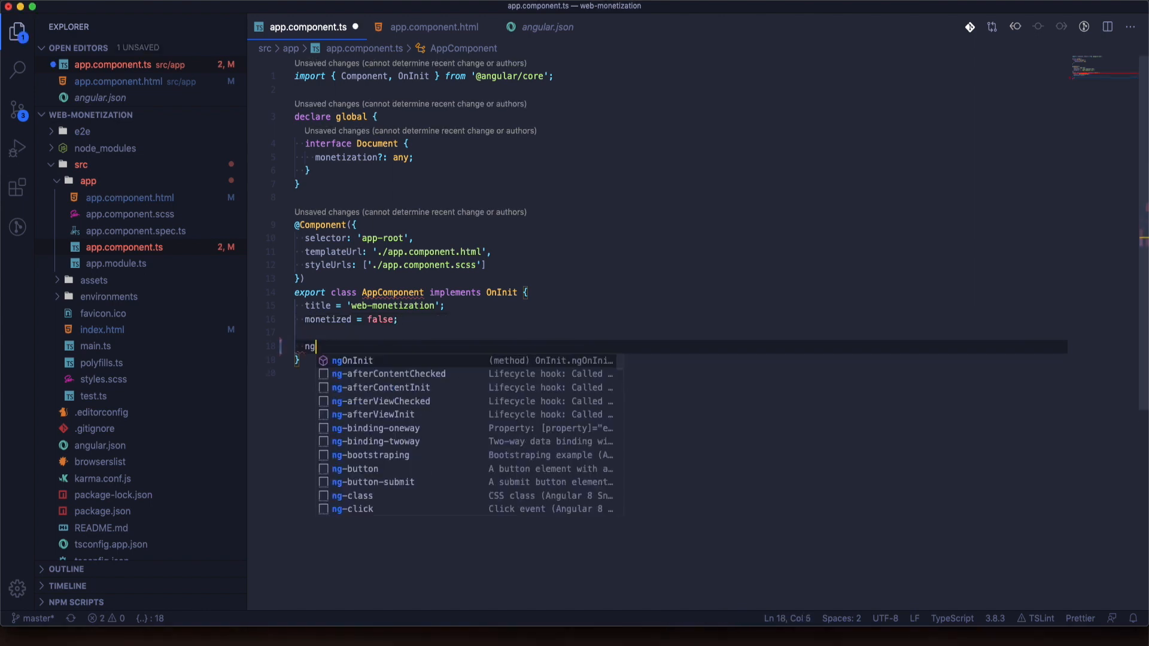
type("Onin")
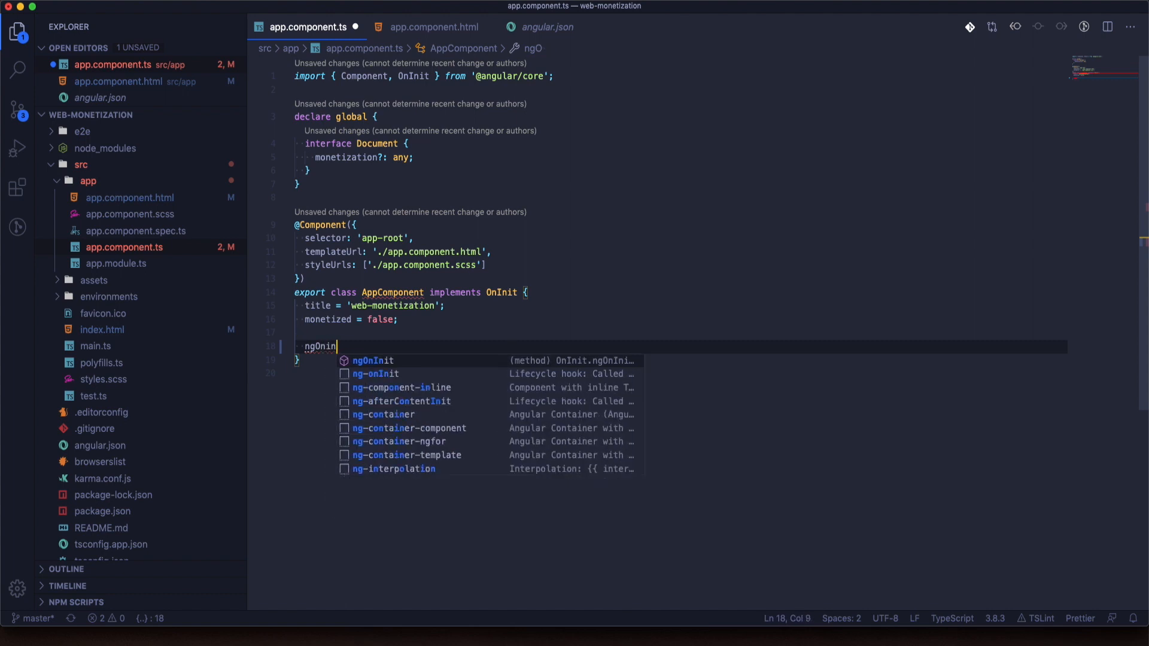
type("it() {")
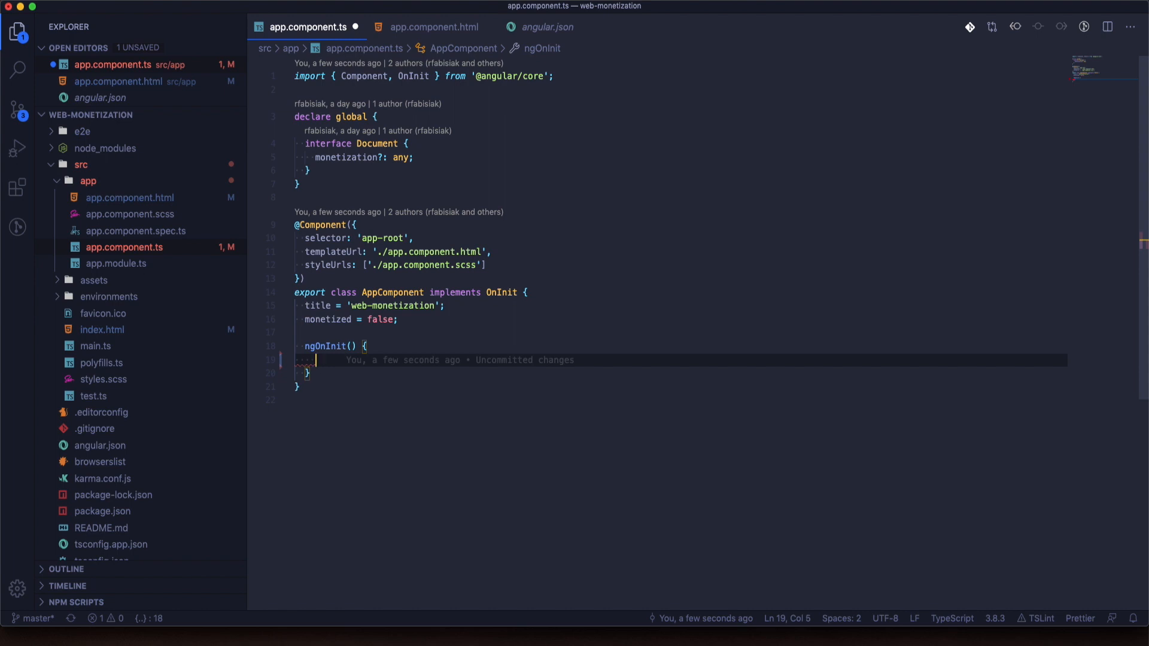
type("if(document.monetization")
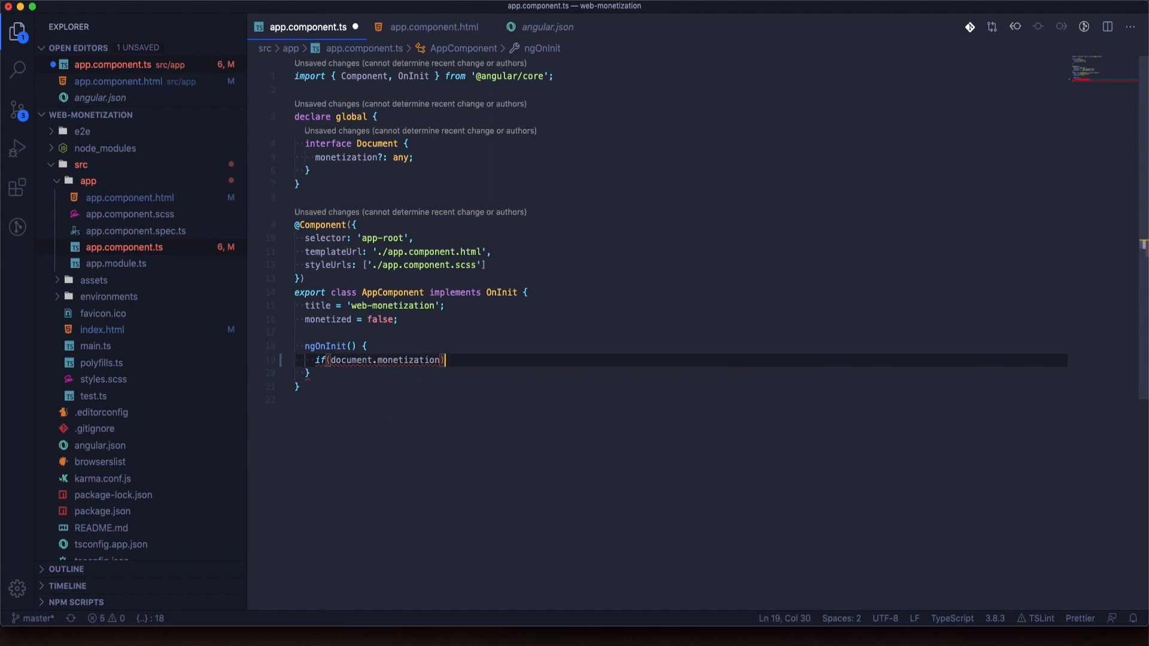
type("{")
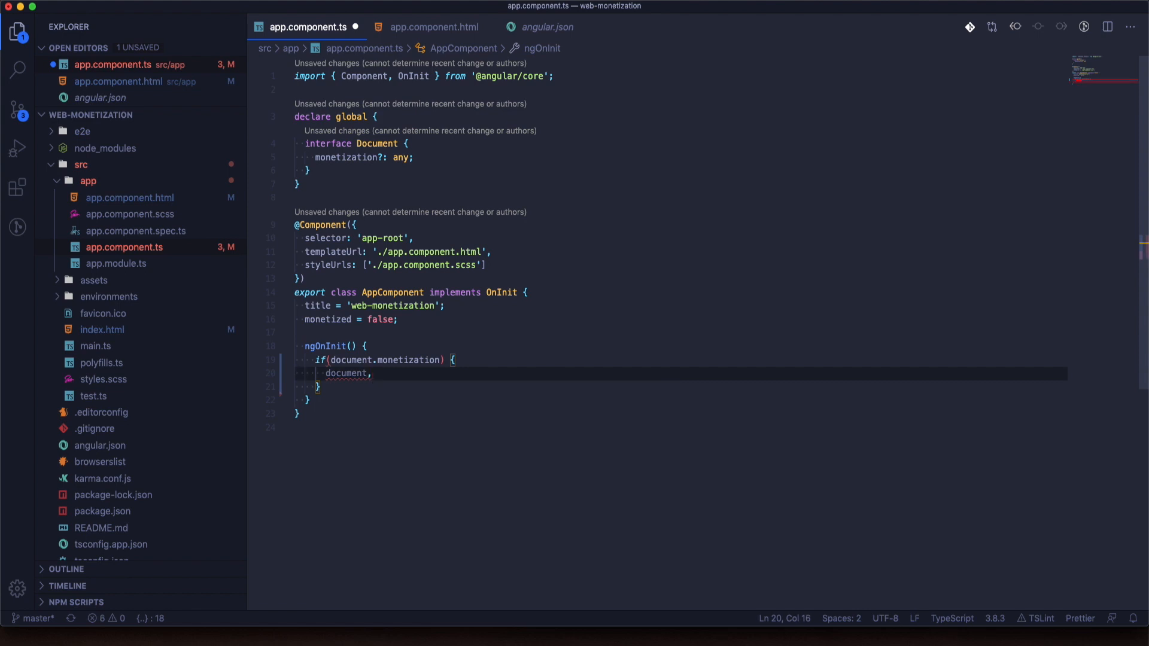
Step: Listen for 'monetizationstart' on document.monetization and set this.monetized = true
type(".monetization.addEv")
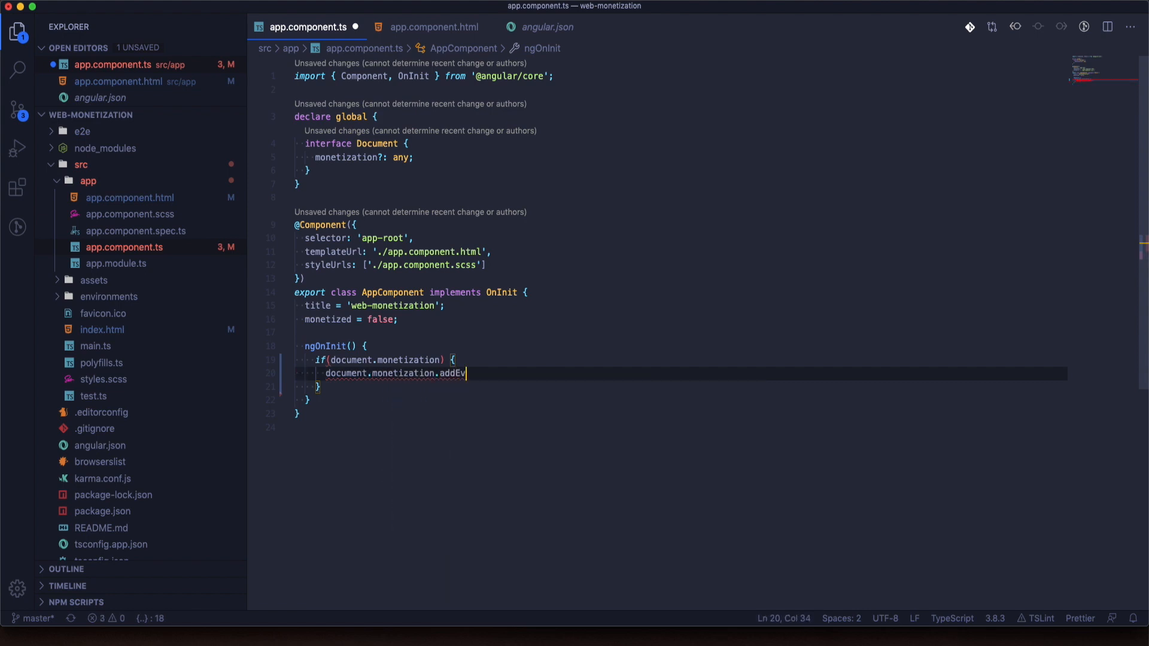
type("entListener('')")
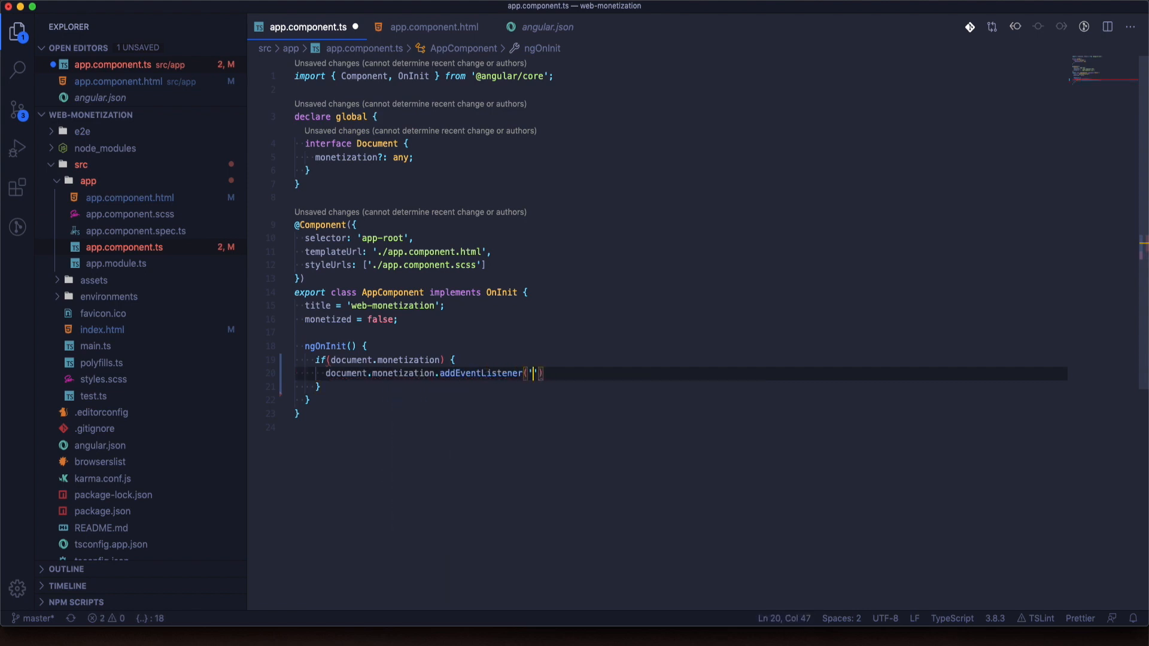
type("monetizationstart', ()")
type("this.")
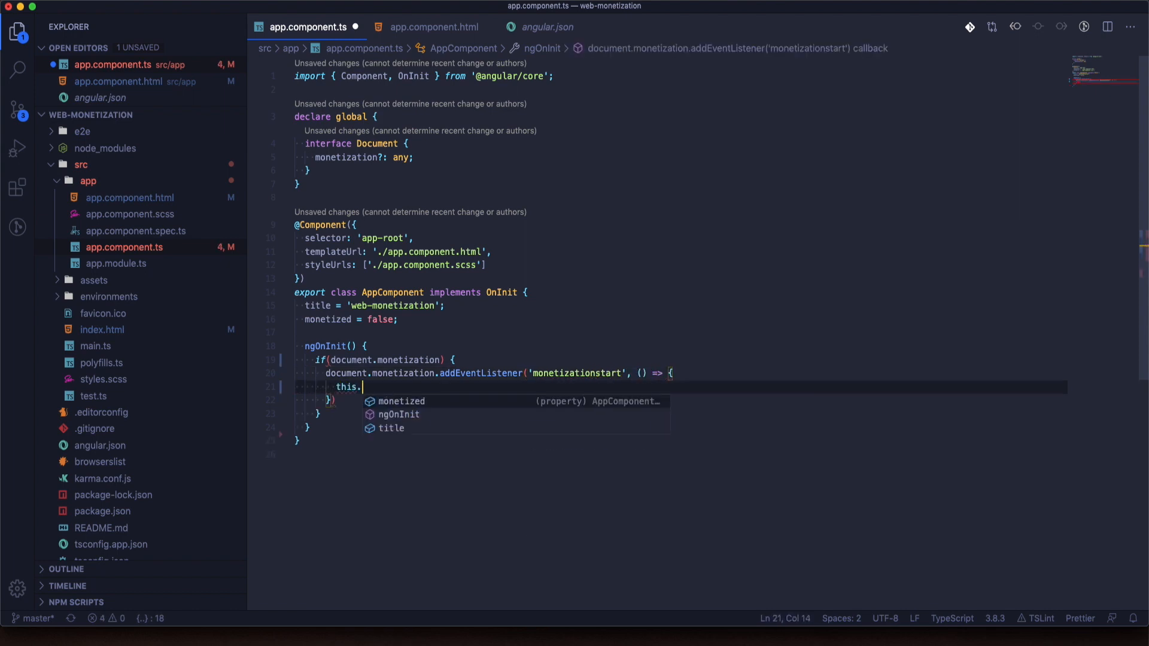
type("monetized = true;")
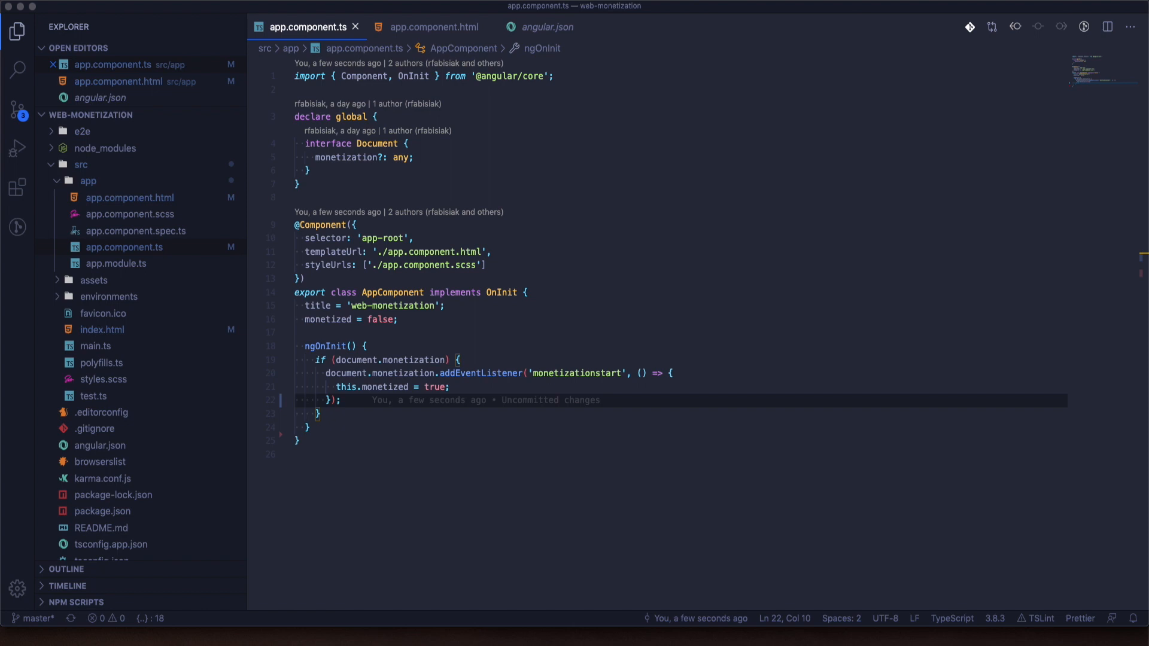
mouse_move(35, 545)
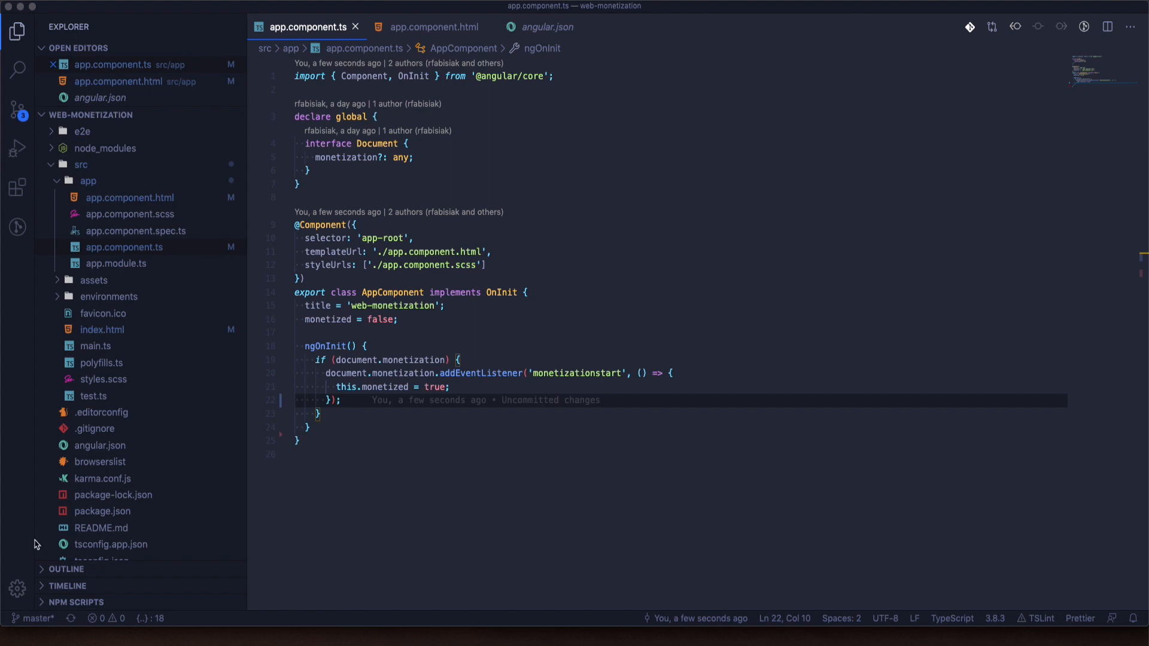
type(";")
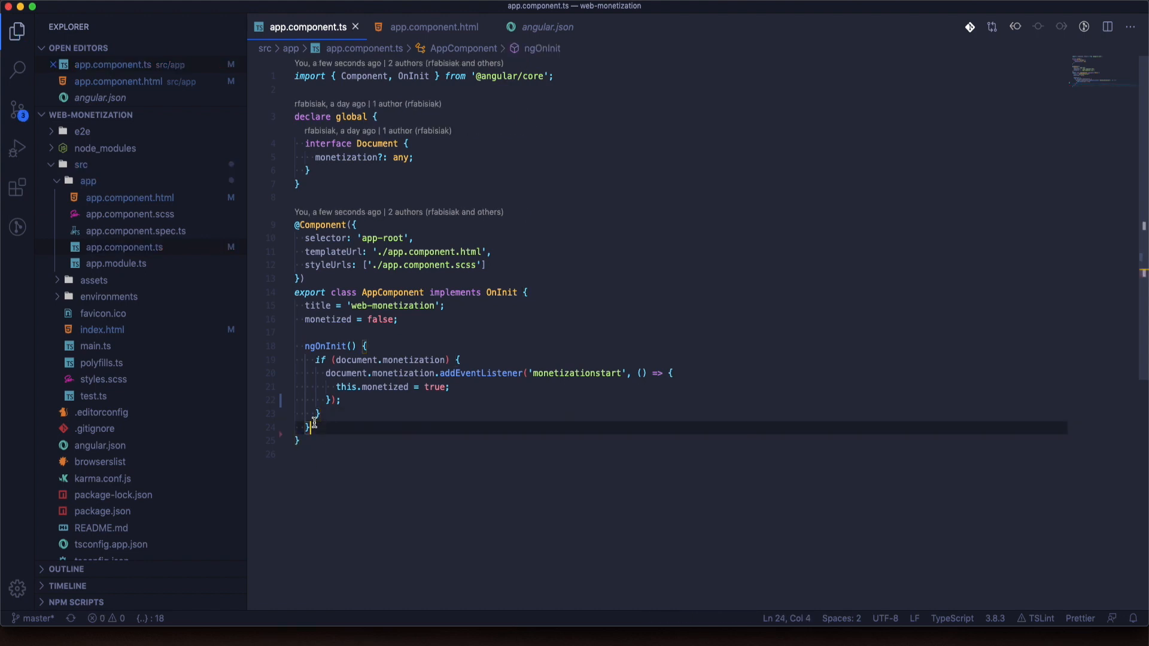
Step: Begin pay() creating const event = new Event('monetizationstart') and a document. call
key("enter")
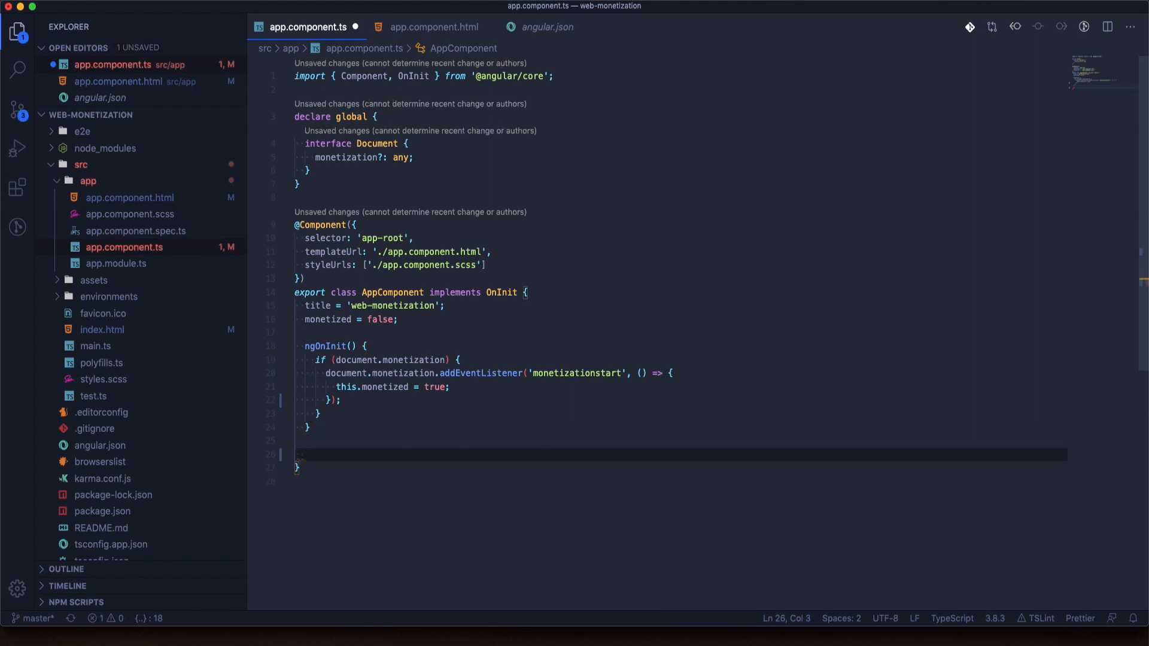
mouse_move(628, 396)
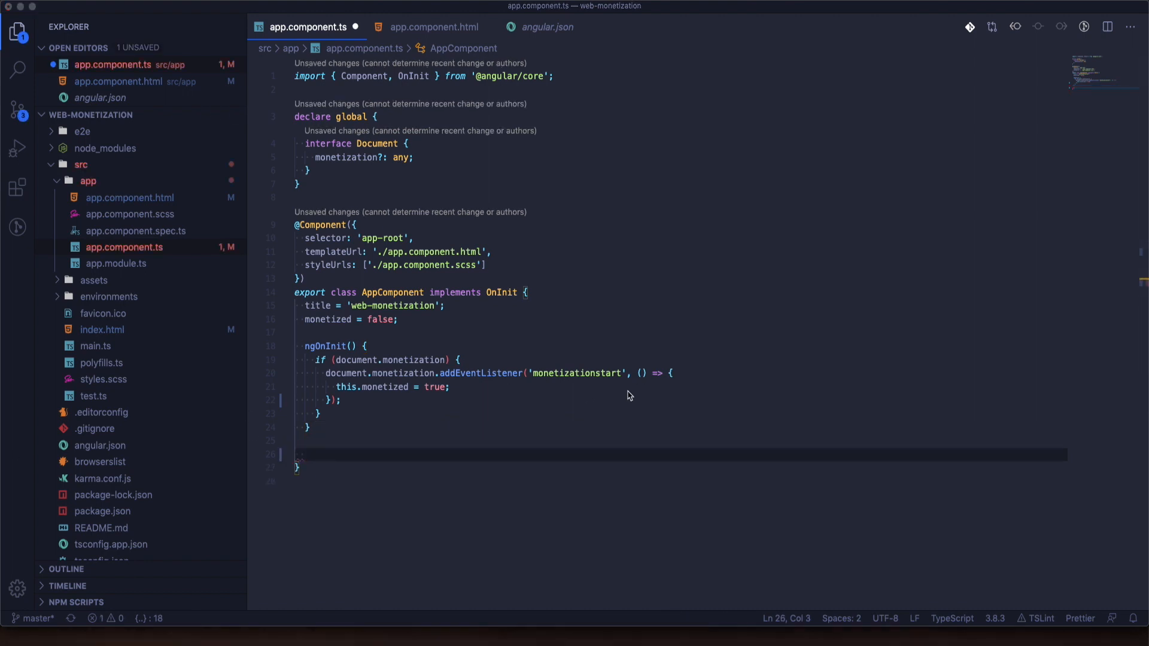
type("pay() {")
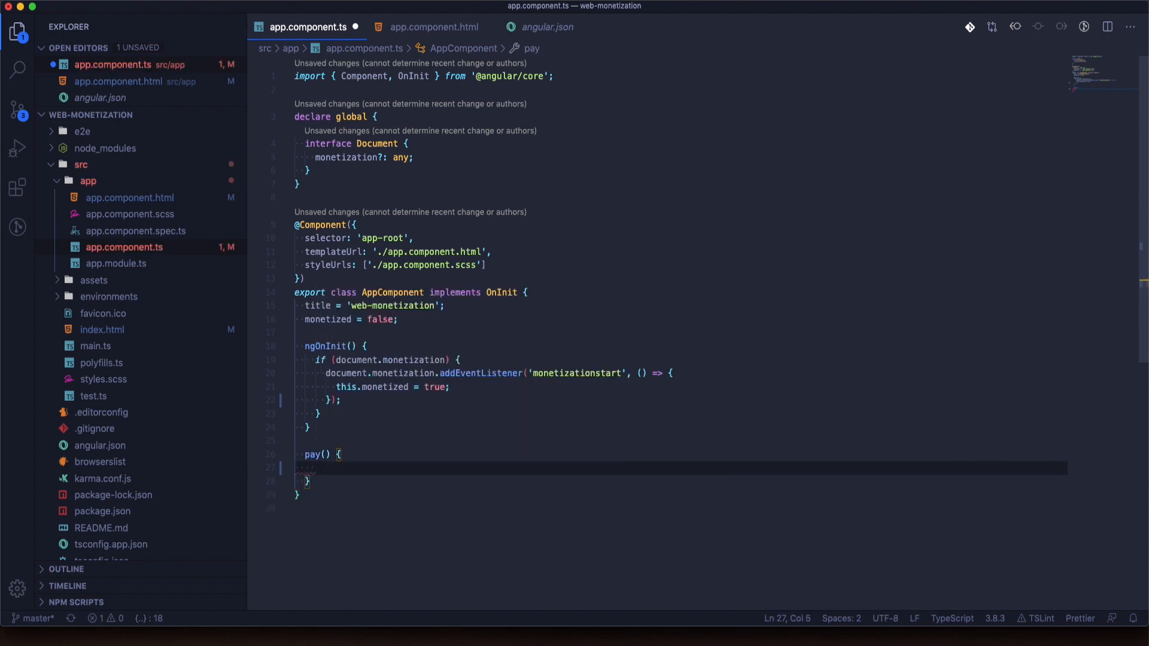
type("const event = new Event('monetizationstart")
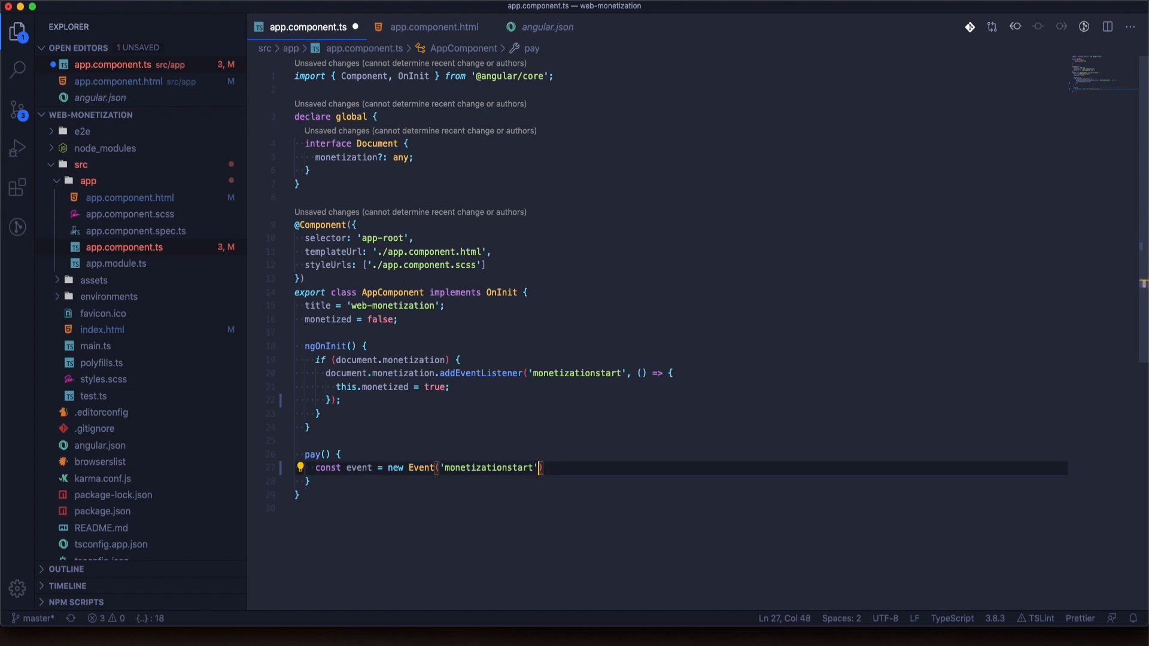
type("document.")
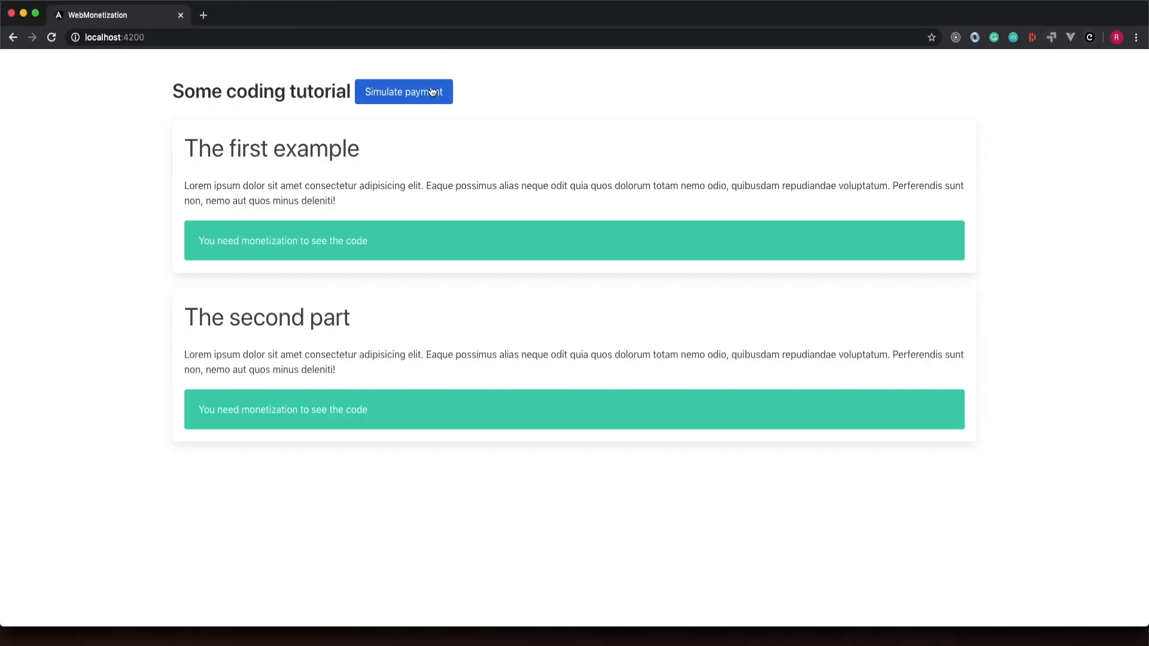
Step: Simulate payment, then dispatch monetizationstart on document.monetization from the cleared DevTools console
left_click(404, 92)
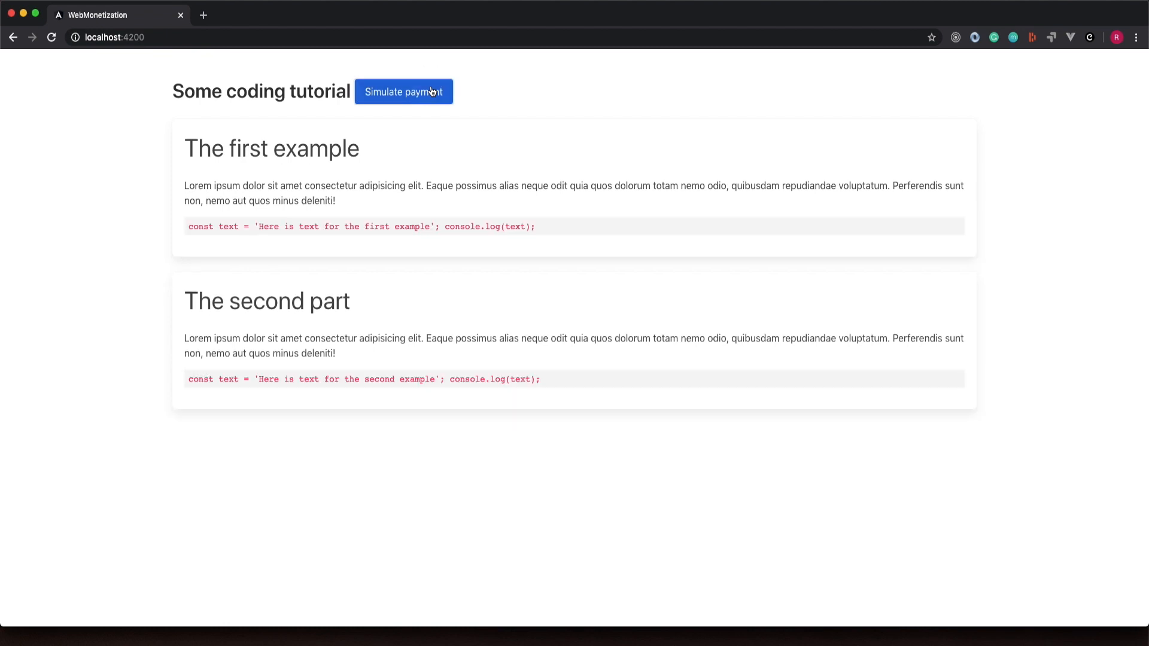
key("F12")
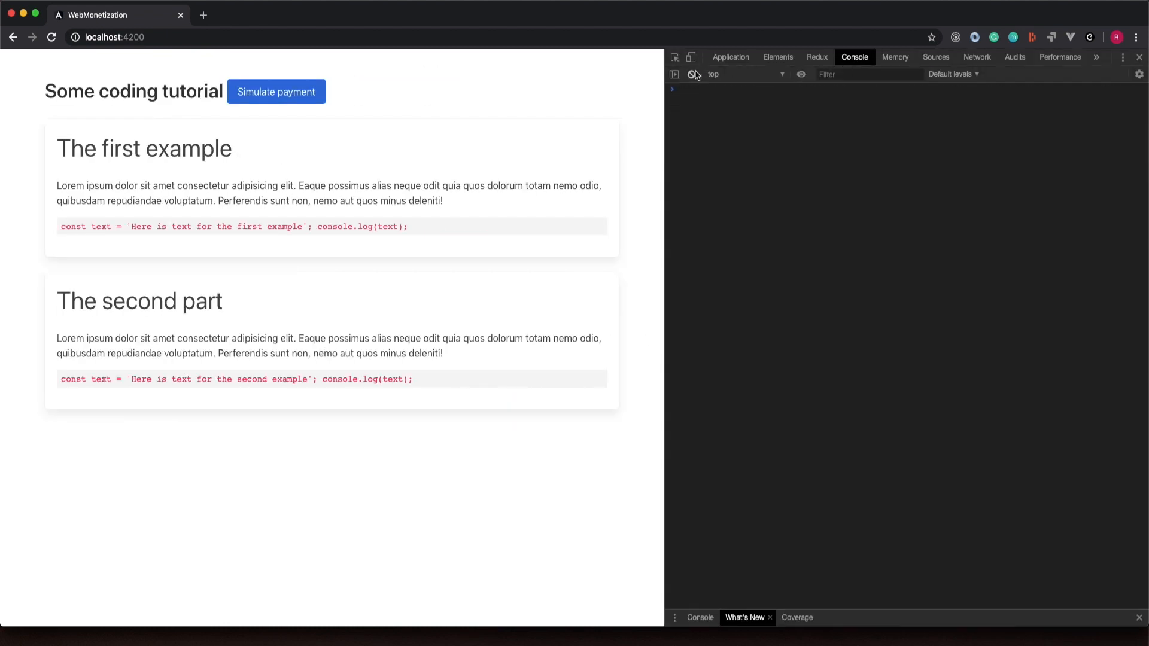
left_click(51, 38)
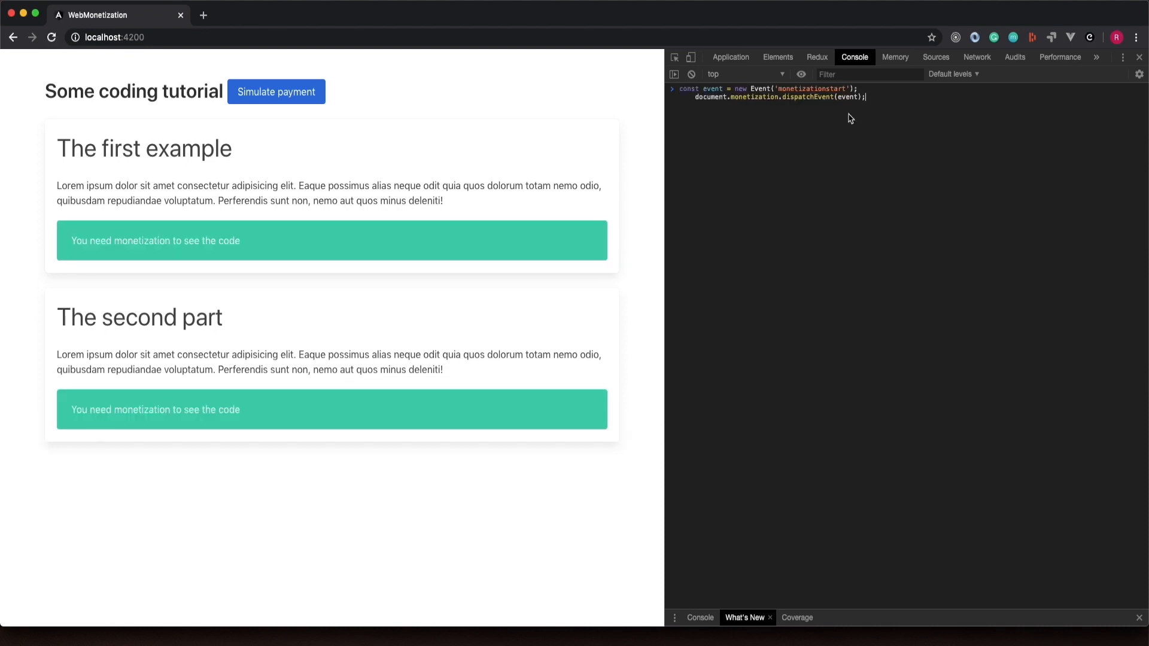
key("Enter")
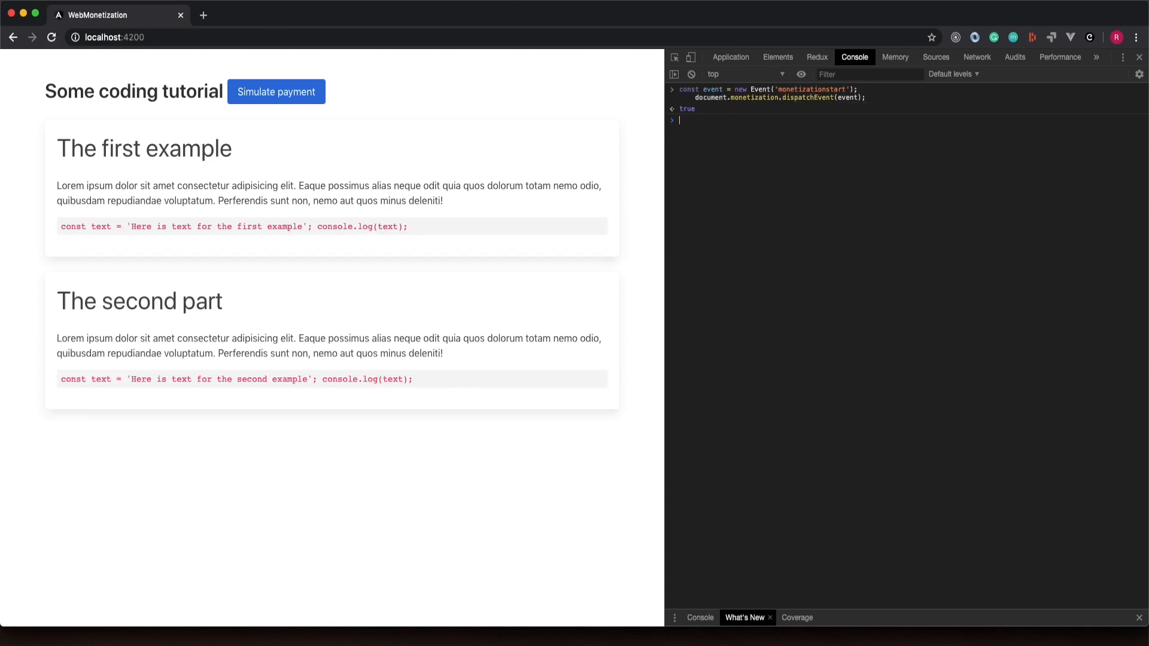